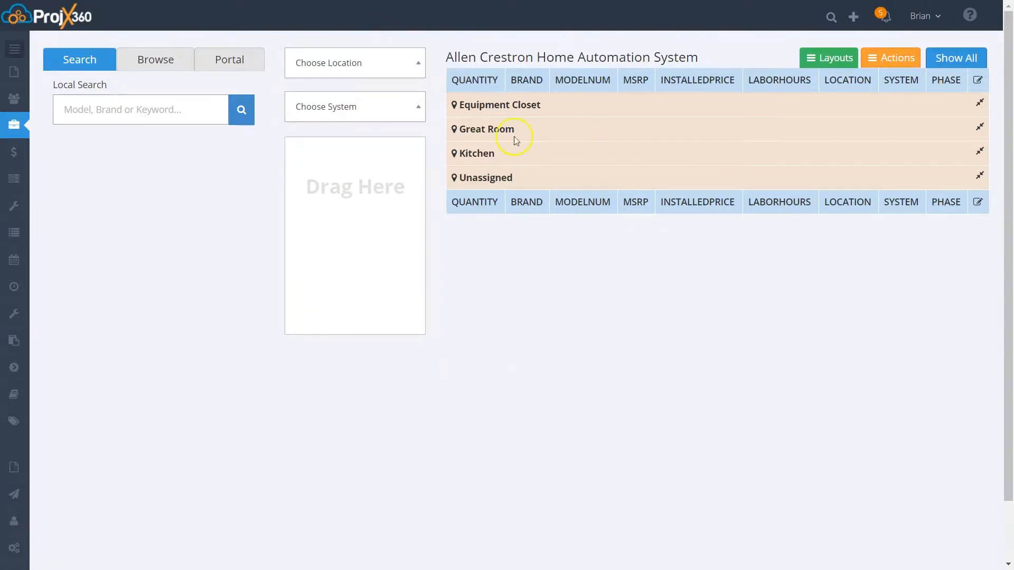
{"action": "mouse_move", "coordinate": [705, 149]}
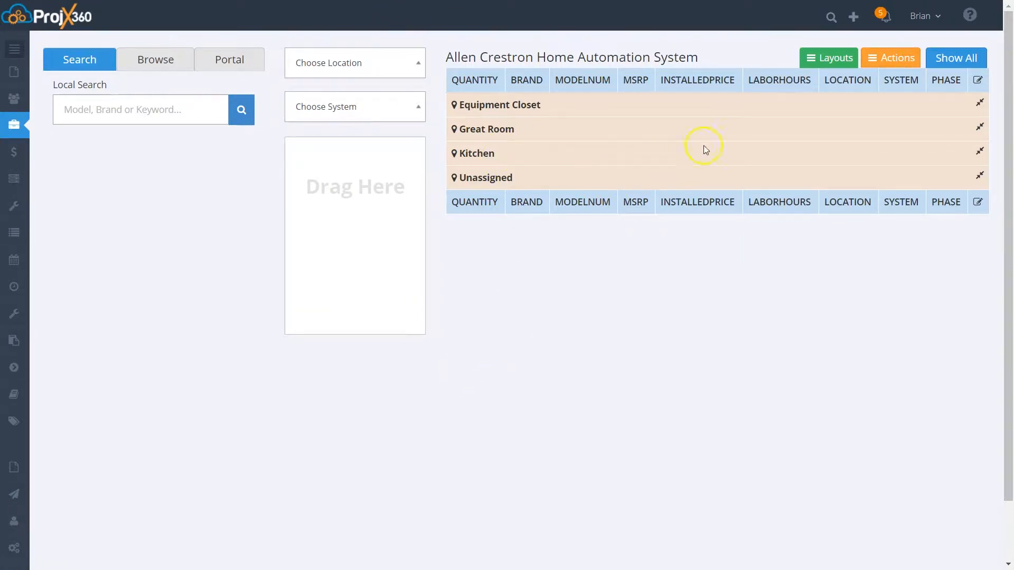
{"action": "mouse_move", "coordinate": [895, 58]}
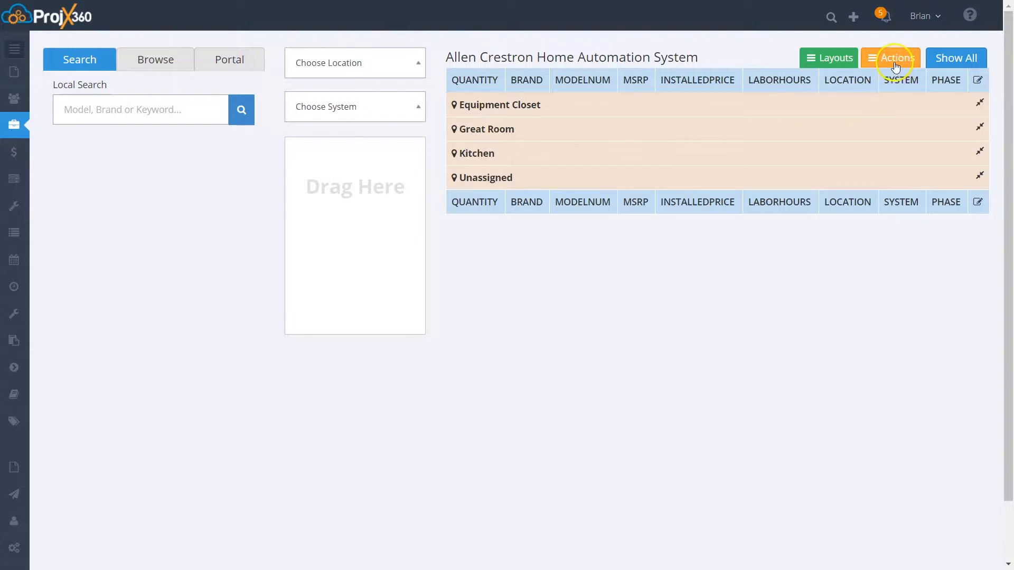
- Go to the Allen Crestron Home Automation System proposal's Client Info page
{"action": "left_click", "coordinate": [896, 58]}
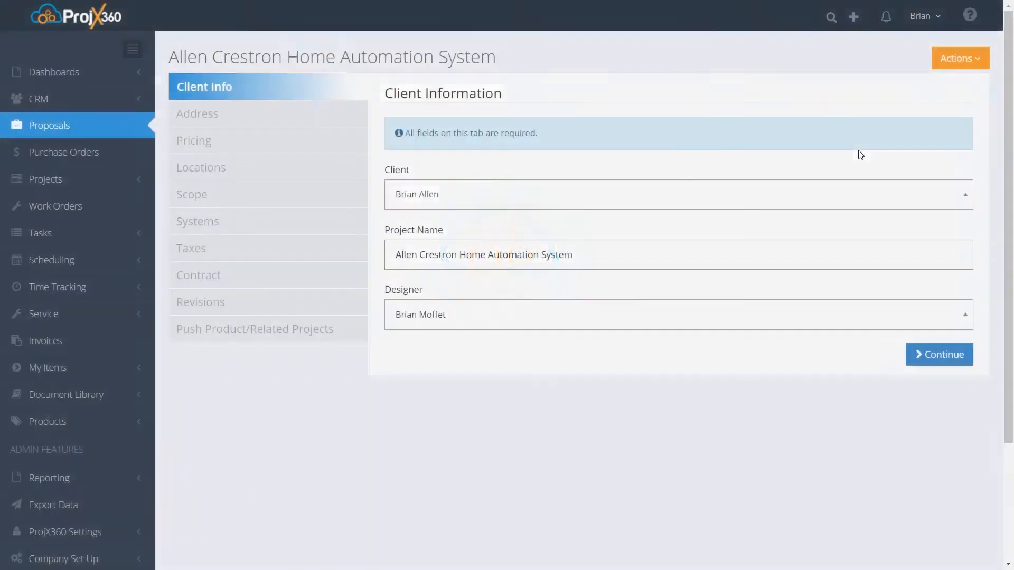
- Start Generate Proposal and set the proposal type to Proposal By Location
{"action": "left_click", "coordinate": [959, 58]}
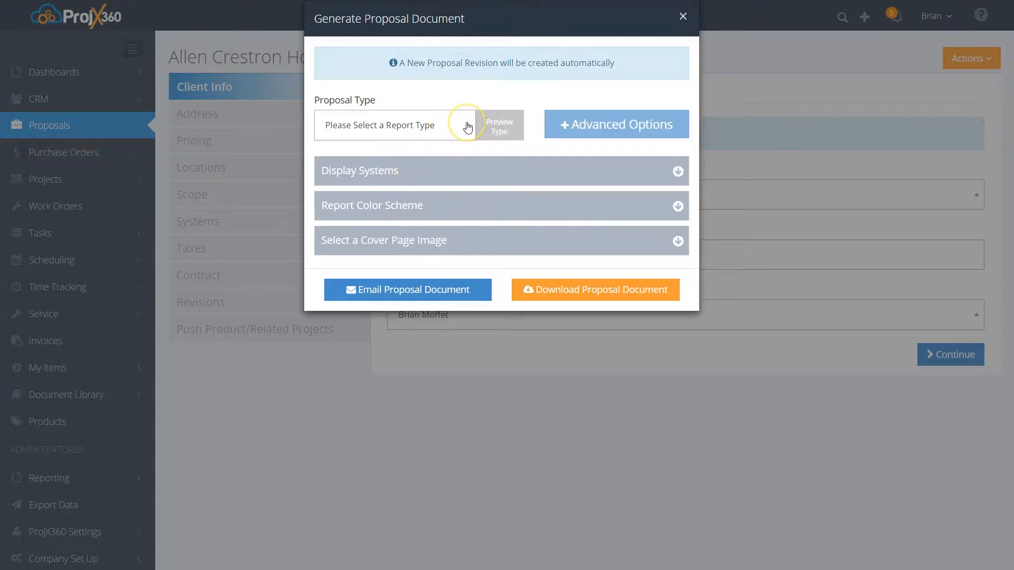
{"action": "left_click", "coordinate": [394, 124]}
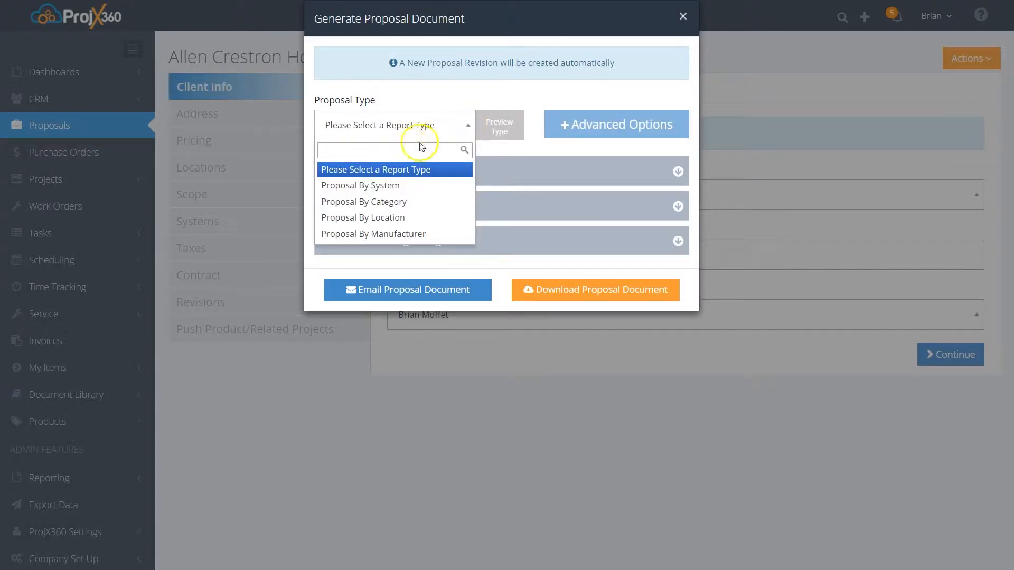
{"action": "mouse_move", "coordinate": [371, 201]}
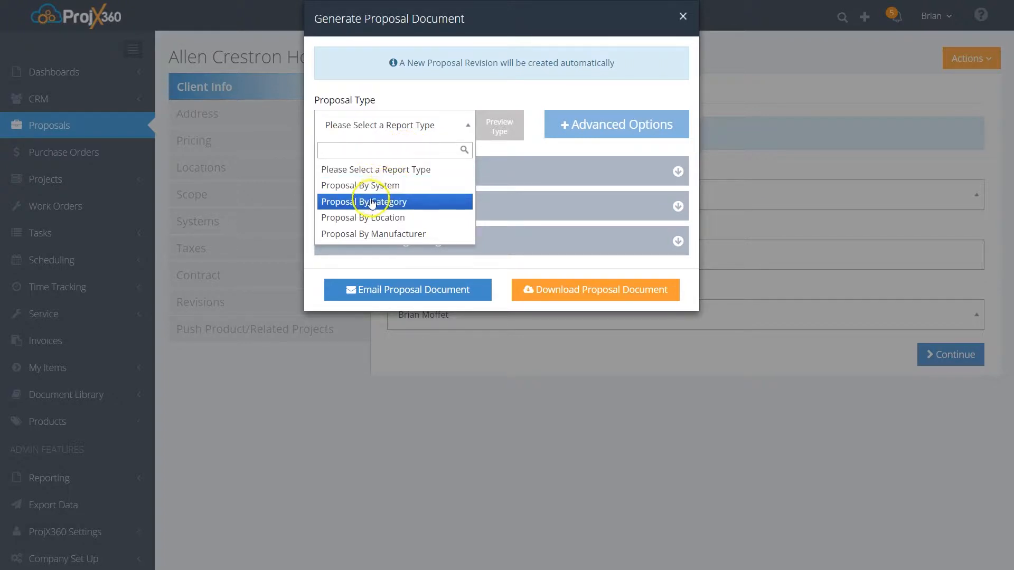
{"action": "mouse_move", "coordinate": [409, 217]}
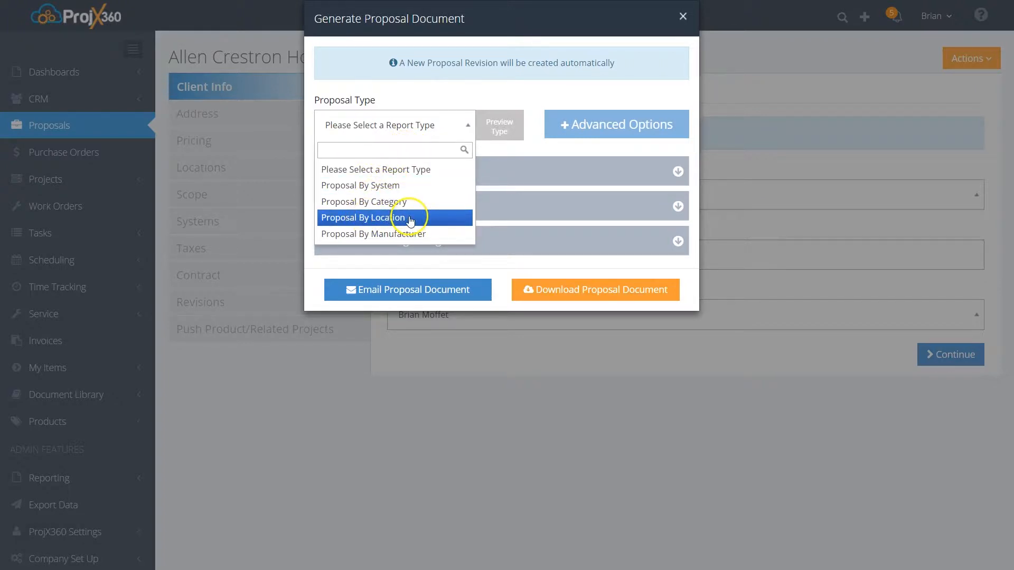
{"action": "mouse_move", "coordinate": [393, 234]}
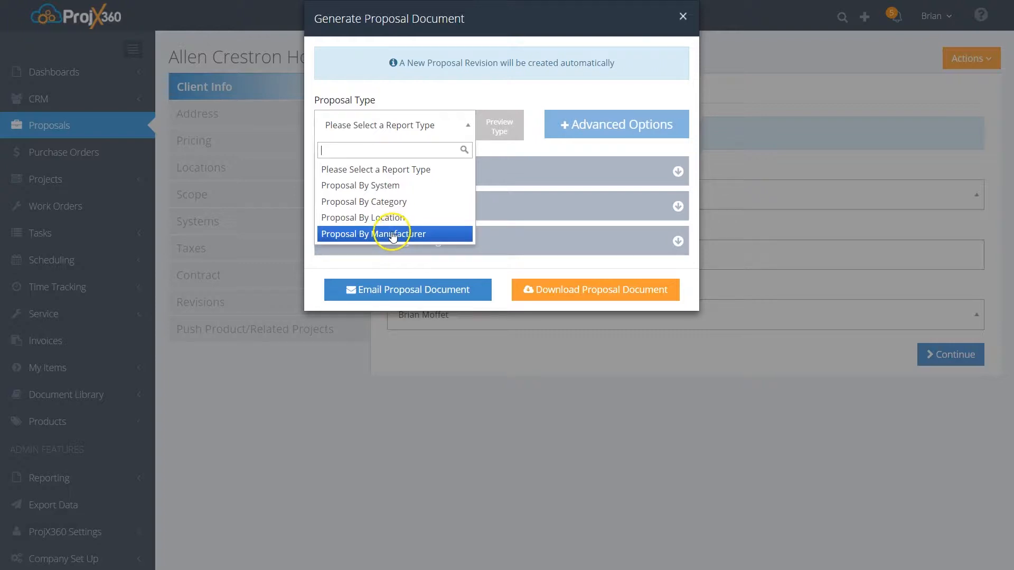
{"action": "left_click", "coordinate": [363, 217]}
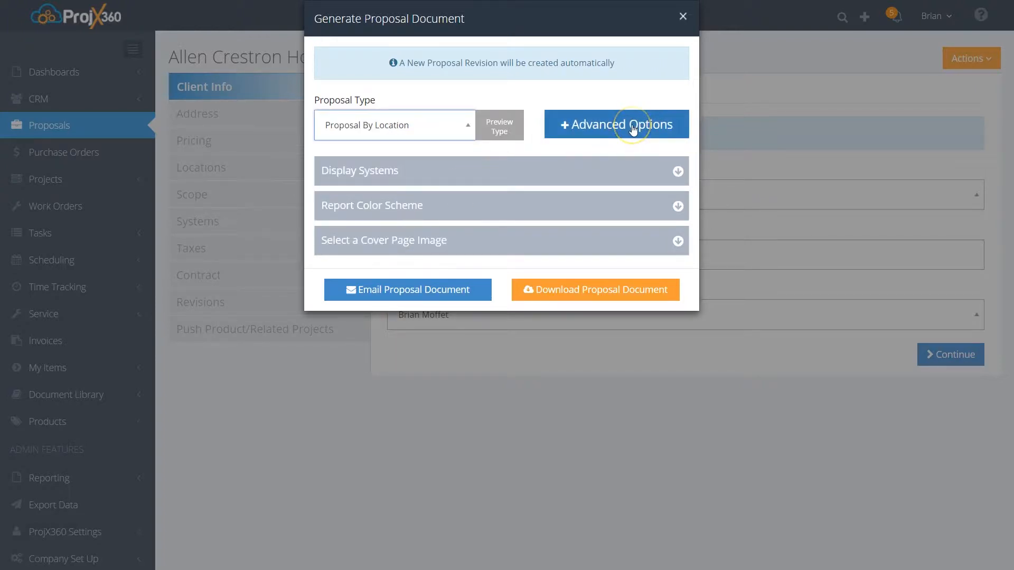
- Open + Advanced Options and scroll through the Configure Proposal Report settings
{"action": "left_click", "coordinate": [615, 124]}
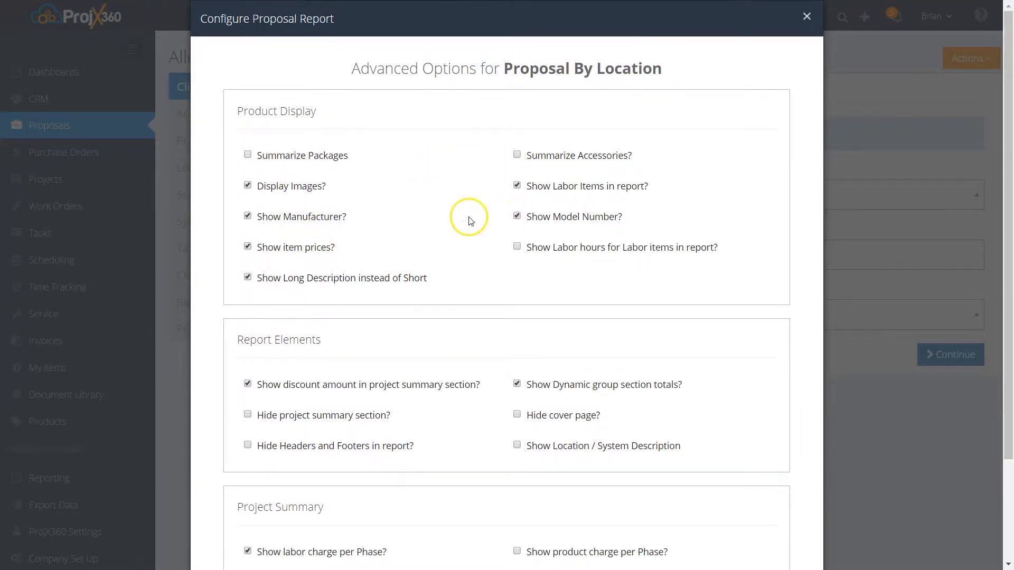
{"action": "scroll", "scroll_direction": "down", "scroll_amount": 3}
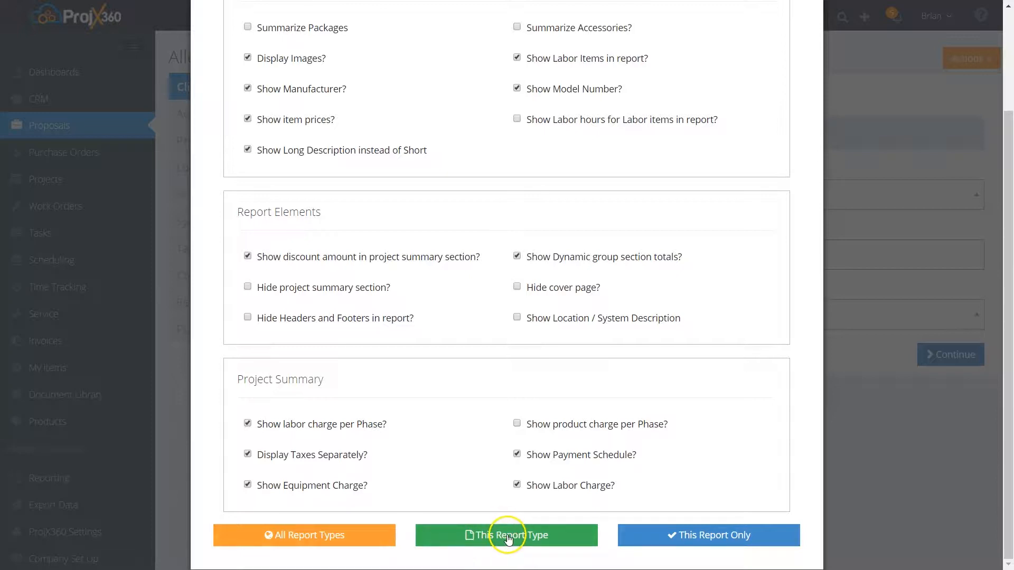
{"action": "scroll", "scroll_direction": "down", "scroll_amount": 3}
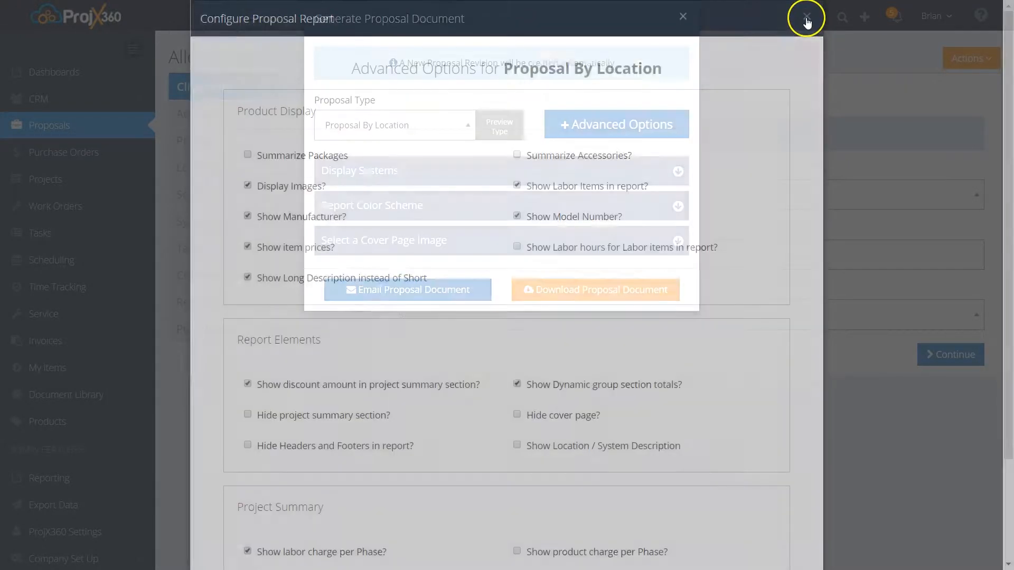
- Close the advanced options and toggle Audio/Video and Televisions off and back on
{"action": "left_click", "coordinate": [806, 17]}
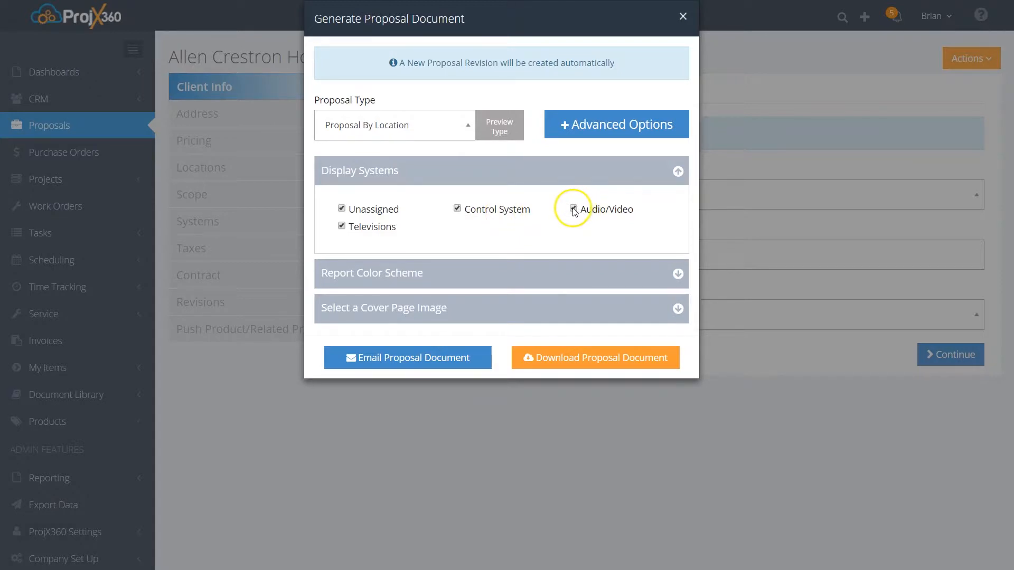
{"action": "left_click", "coordinate": [573, 208]}
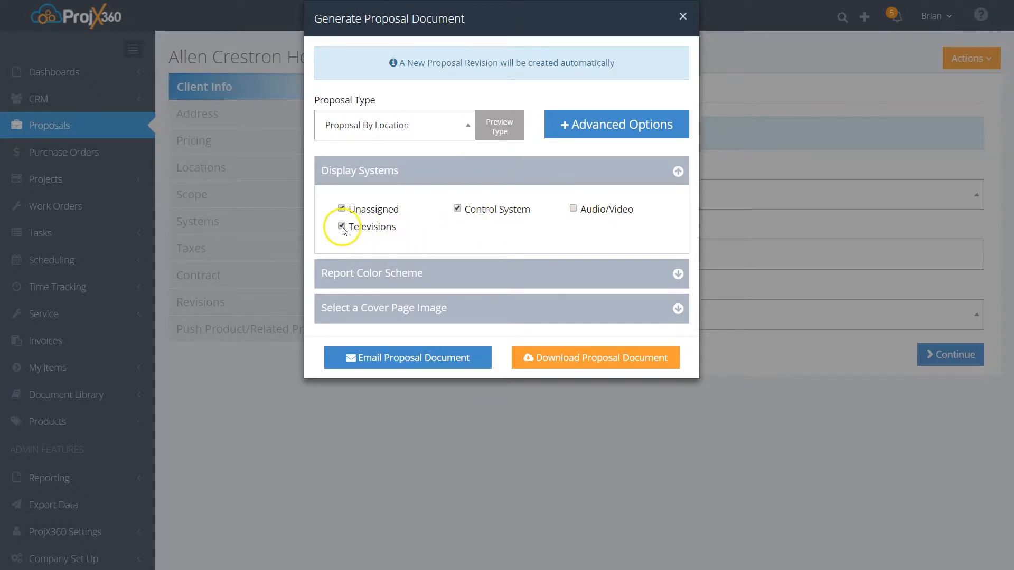
{"action": "left_click", "coordinate": [341, 227]}
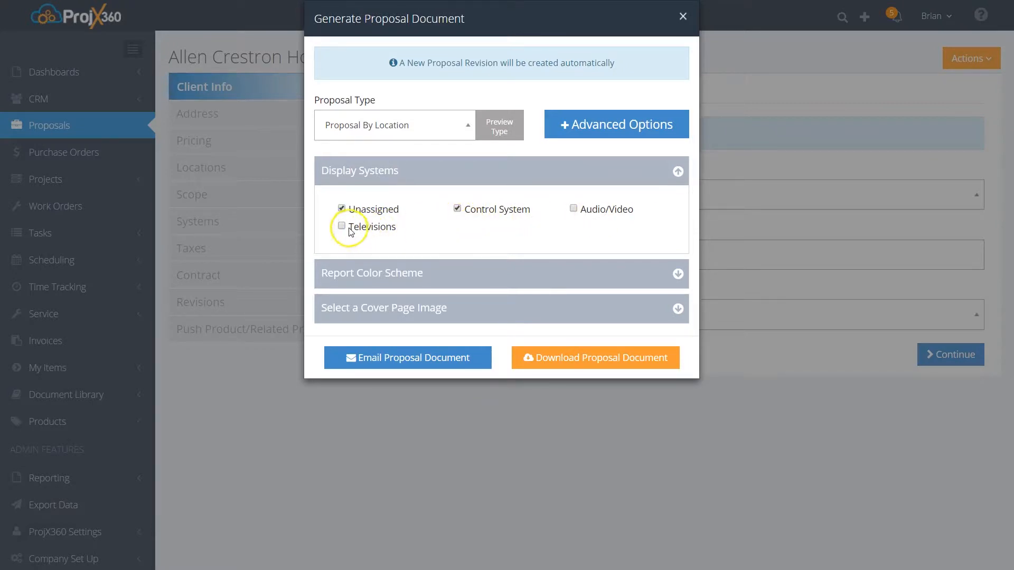
{"action": "left_click", "coordinate": [341, 225]}
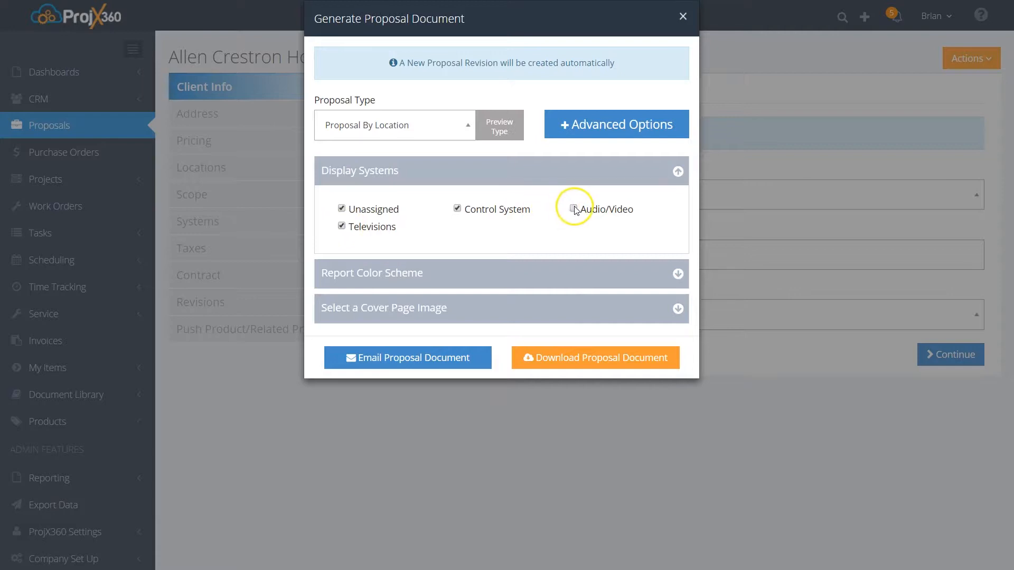
{"action": "left_click", "coordinate": [572, 208]}
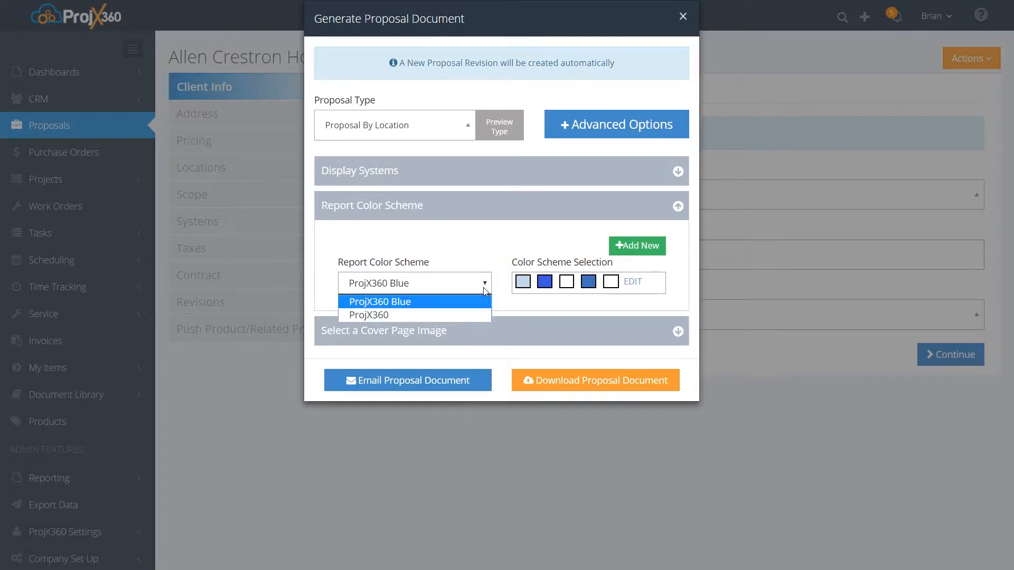
- Pick the orange ProjX360 color scheme, dismissing the Create New Color Scheme form
{"action": "left_click", "coordinate": [368, 315]}
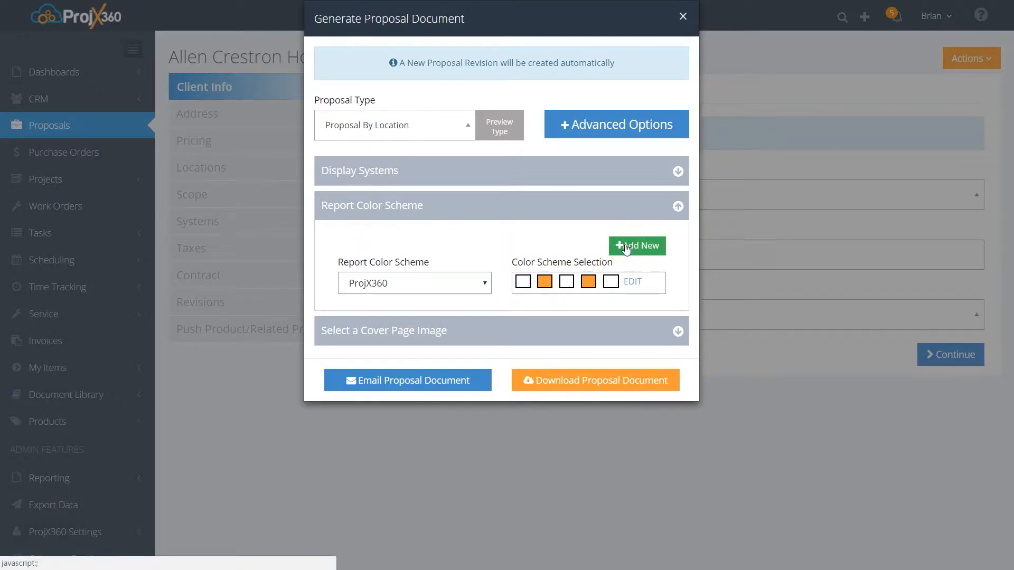
{"action": "left_click", "coordinate": [636, 247]}
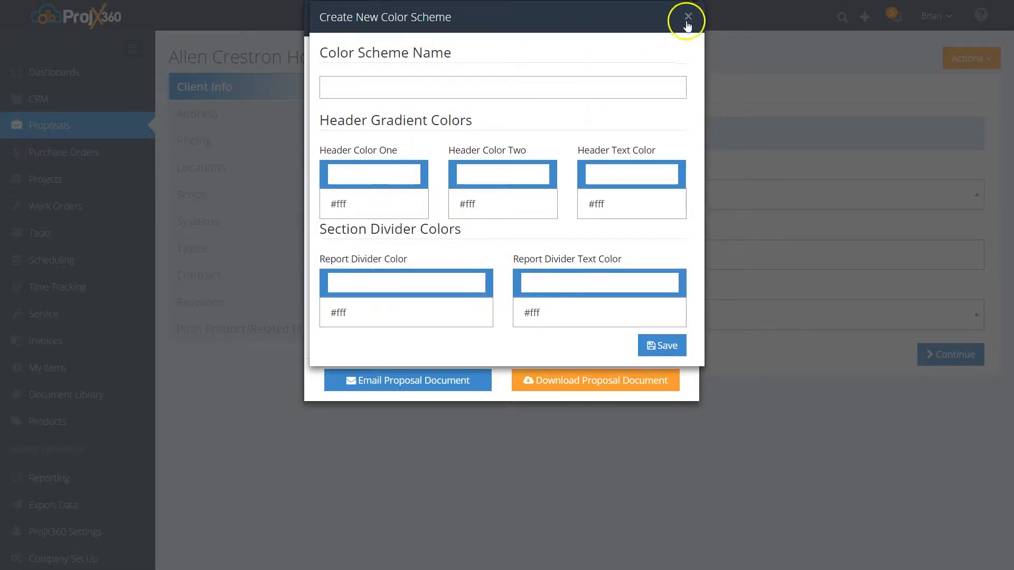
{"action": "left_click", "coordinate": [686, 16]}
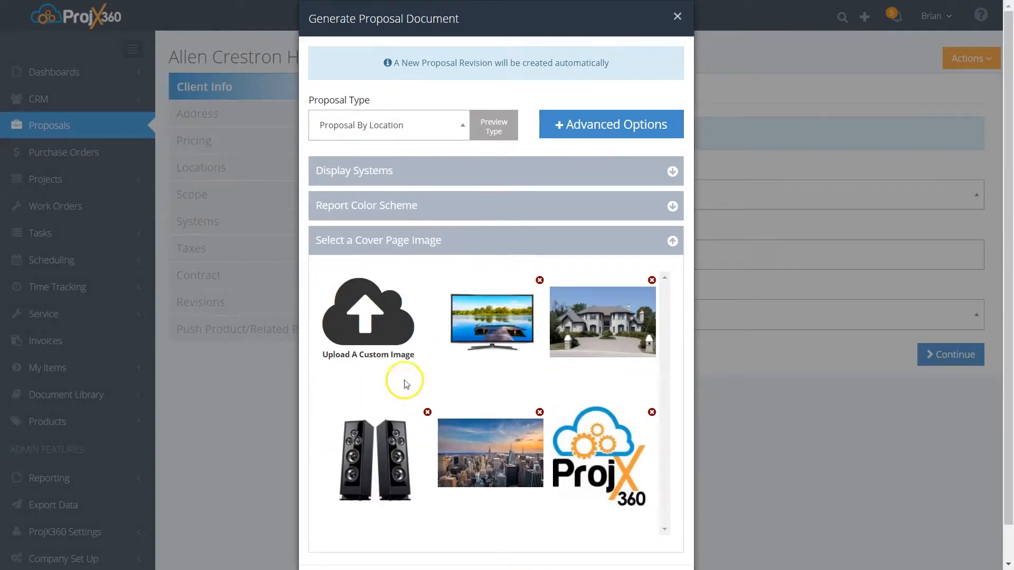
{"action": "mouse_move", "coordinate": [371, 339]}
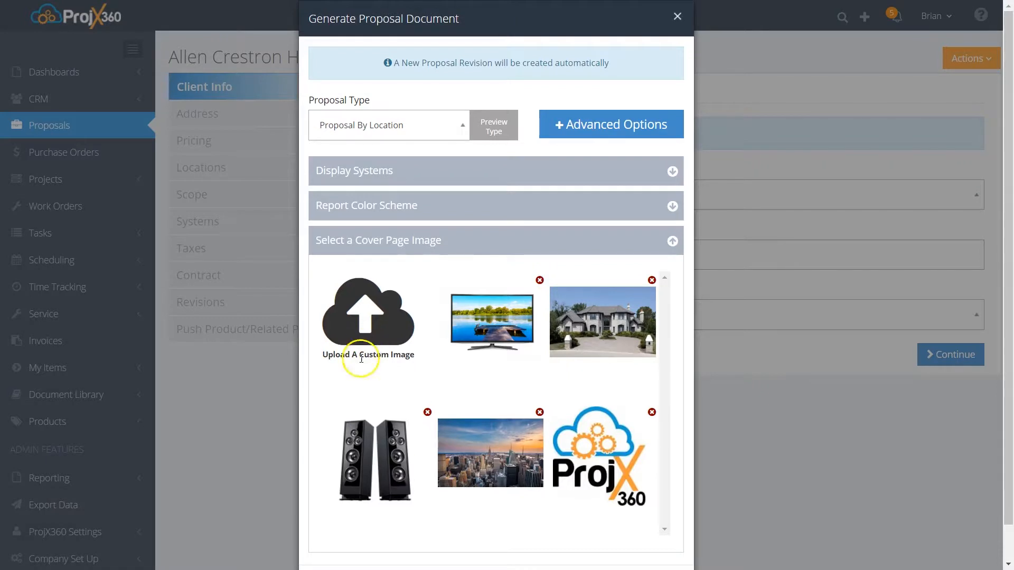
{"action": "mouse_move", "coordinate": [510, 412]}
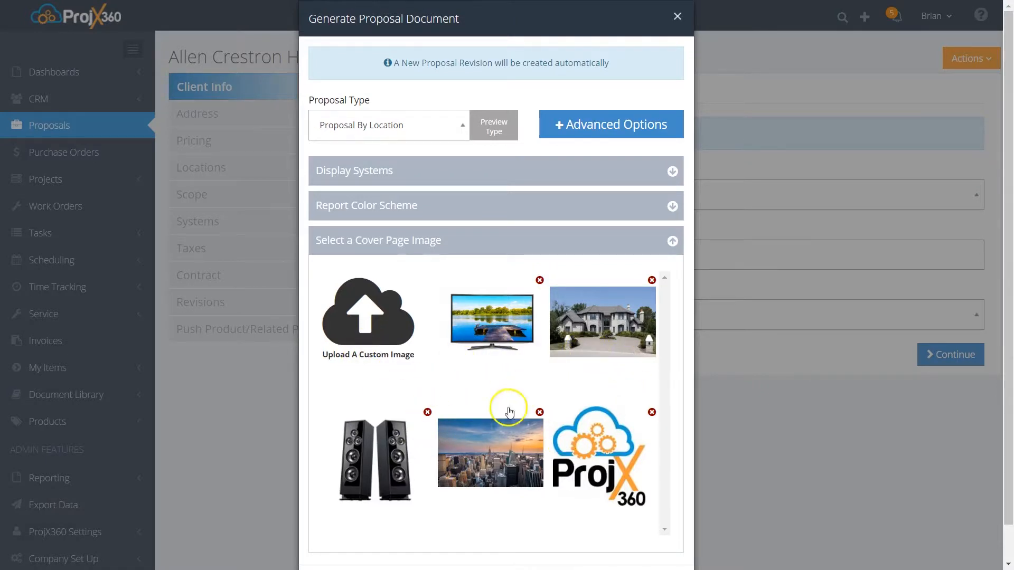
- Select the city skyline thumbnail as cover image and collapse the section
{"action": "left_click", "coordinate": [490, 453]}
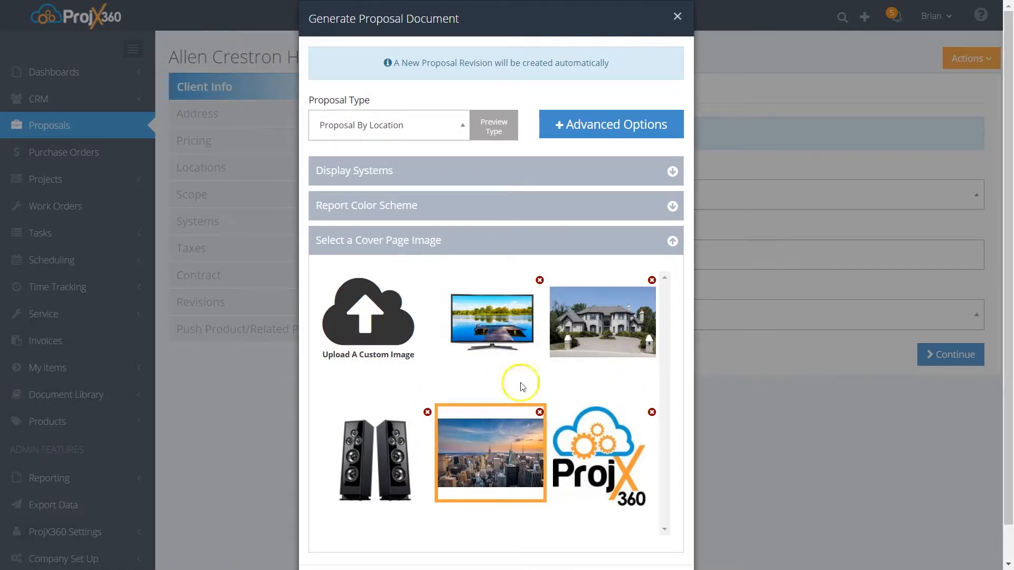
{"action": "left_click", "coordinate": [496, 240]}
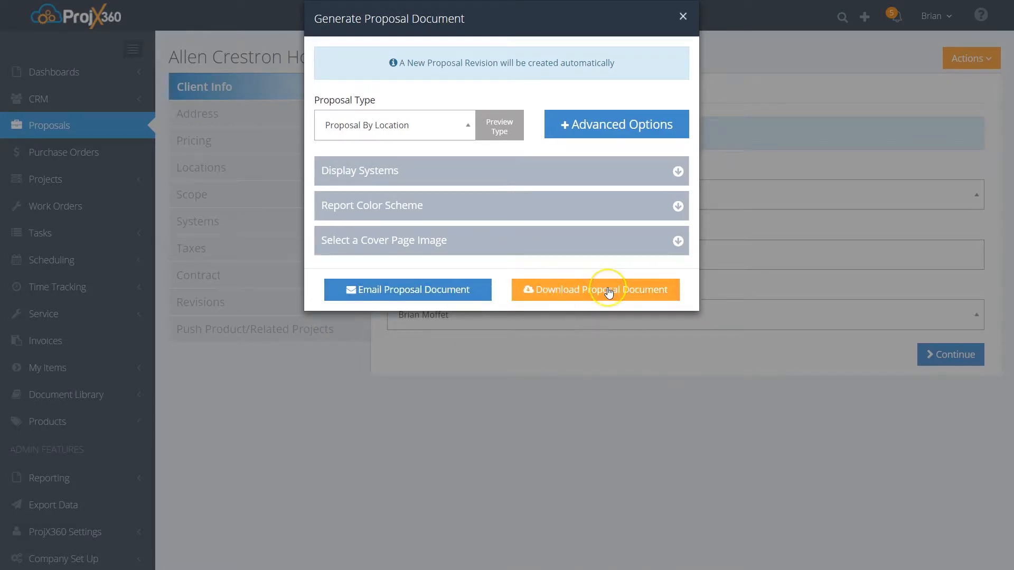
{"action": "mouse_move", "coordinate": [440, 289]}
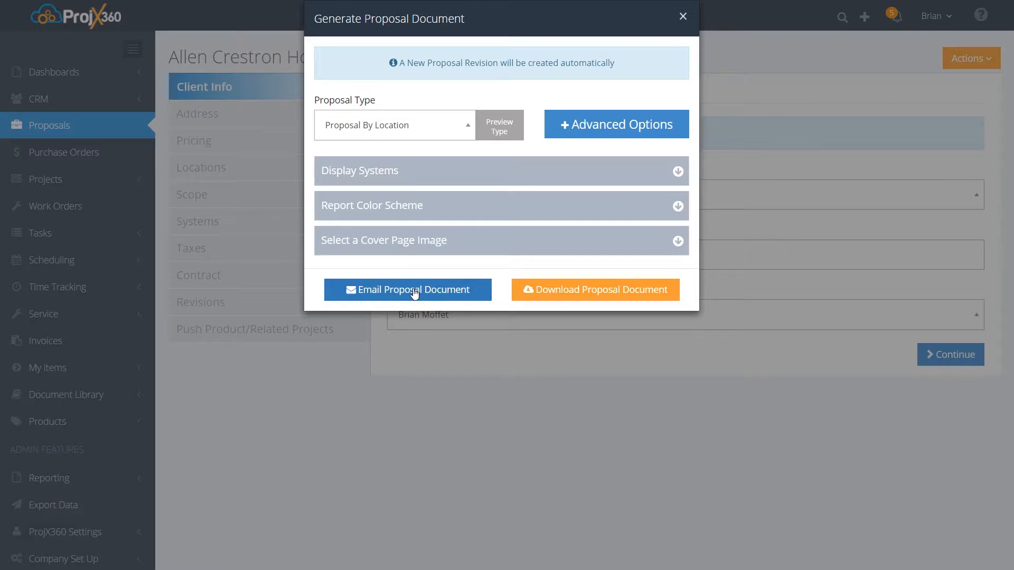
- Open Email Proposal Document and load the saved home automation proposal message
{"action": "left_click", "coordinate": [407, 289]}
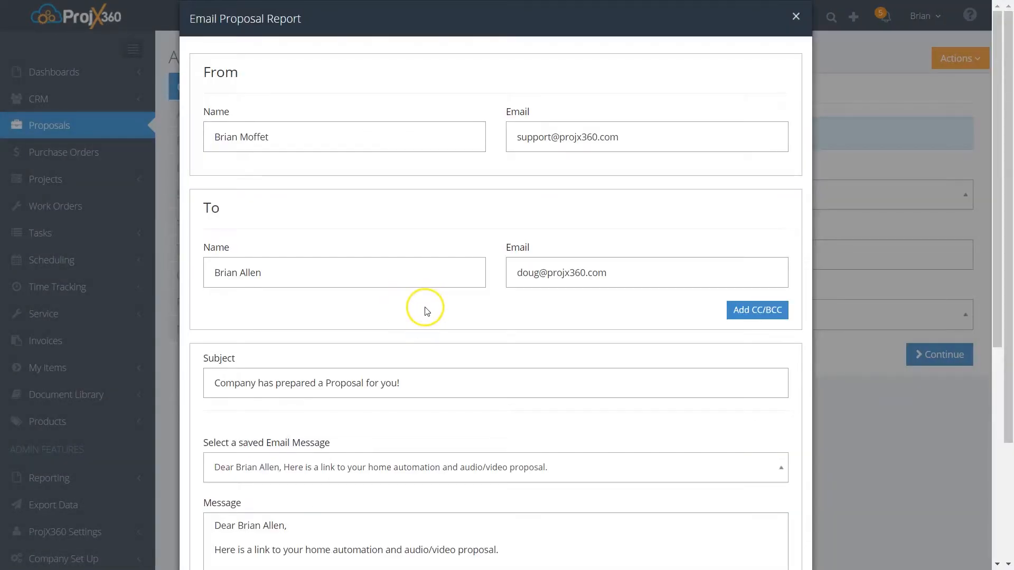
{"action": "mouse_move", "coordinate": [493, 153]}
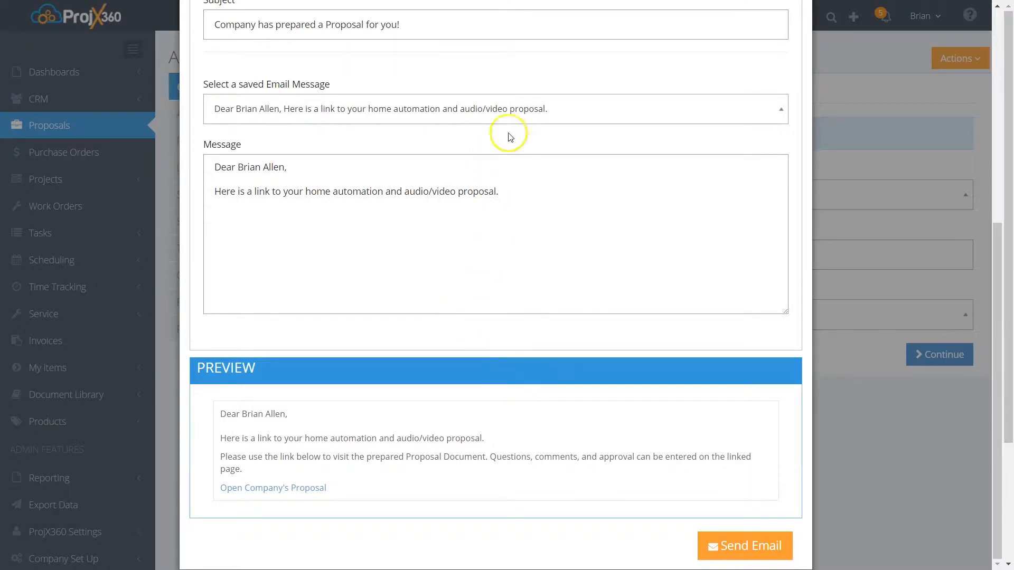
{"action": "left_click", "coordinate": [495, 109]}
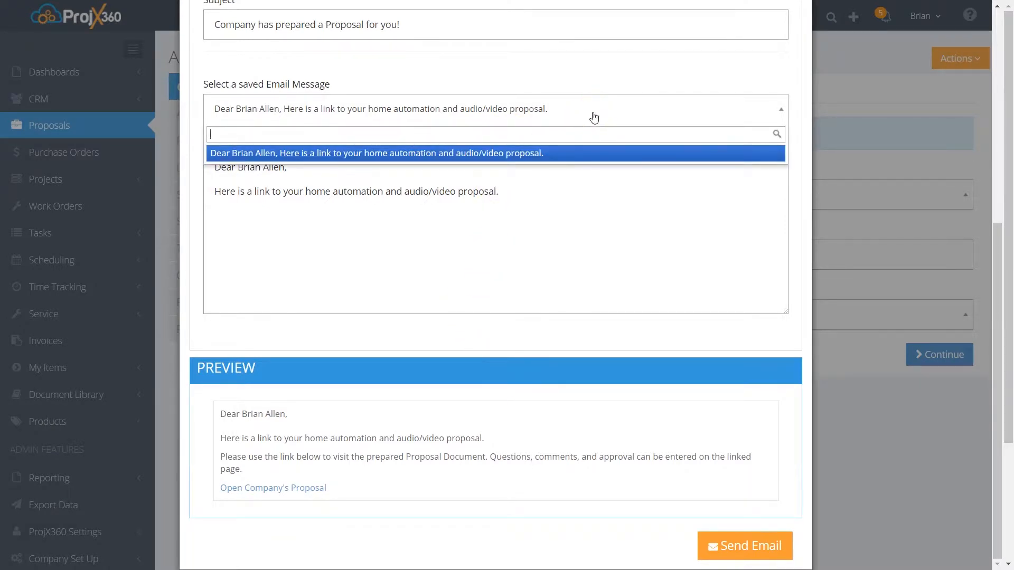
{"action": "left_click", "coordinate": [377, 153]}
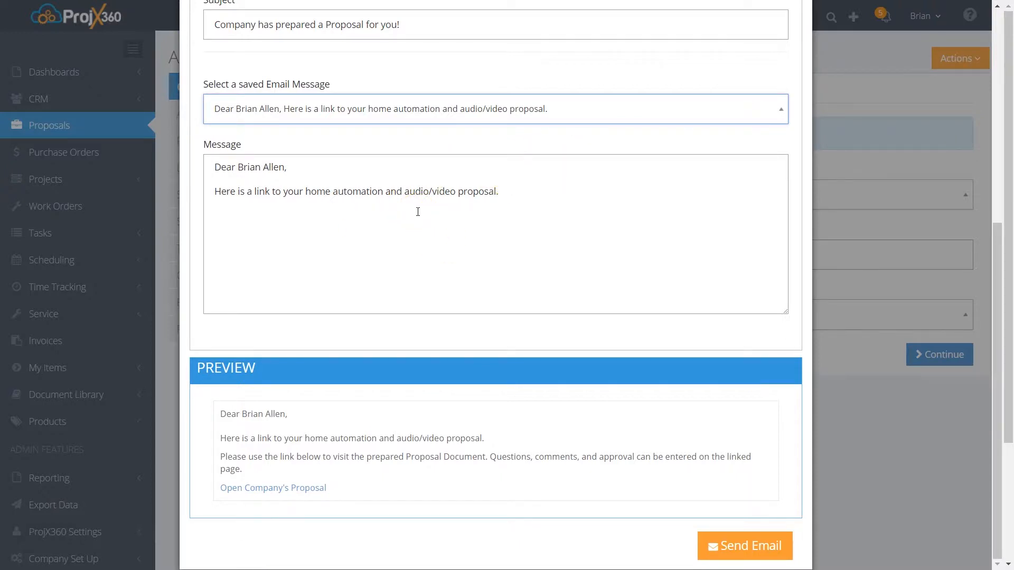
{"action": "mouse_move", "coordinate": [413, 162]}
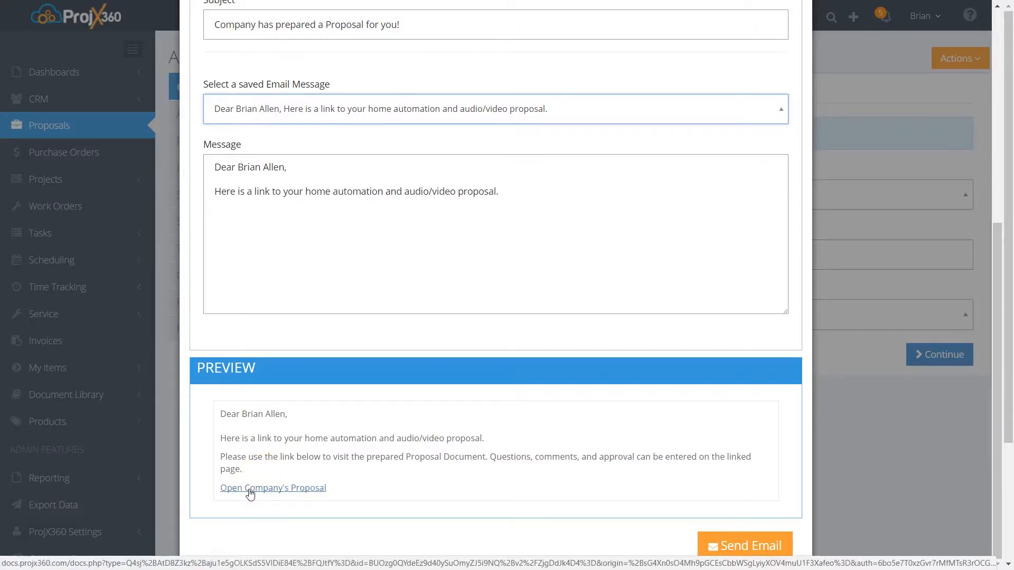
- Follow the Open Company's Proposal link to view the skyline-covered proposal page
{"action": "left_click", "coordinate": [272, 487]}
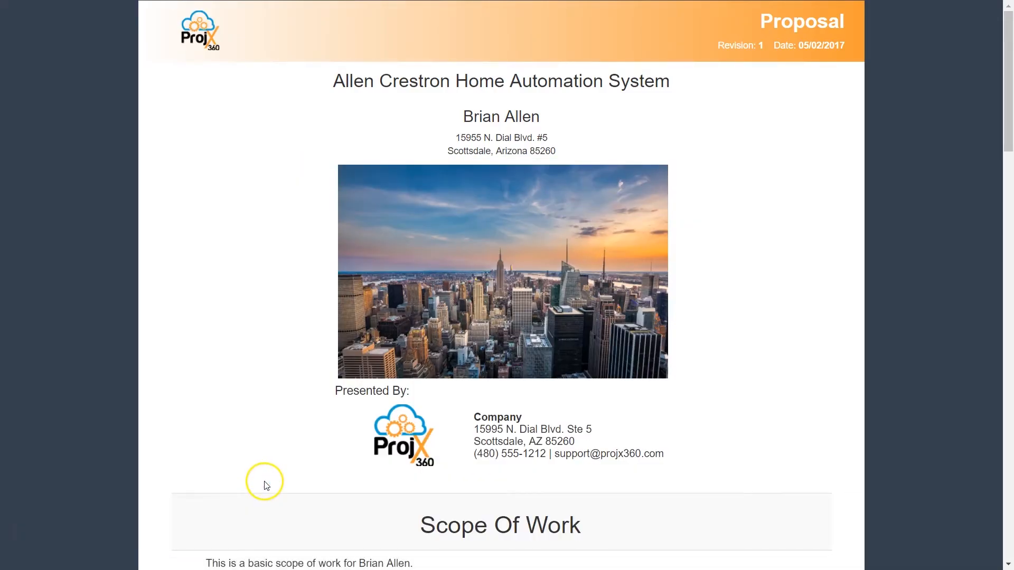
{"action": "mouse_move", "coordinate": [516, 65]}
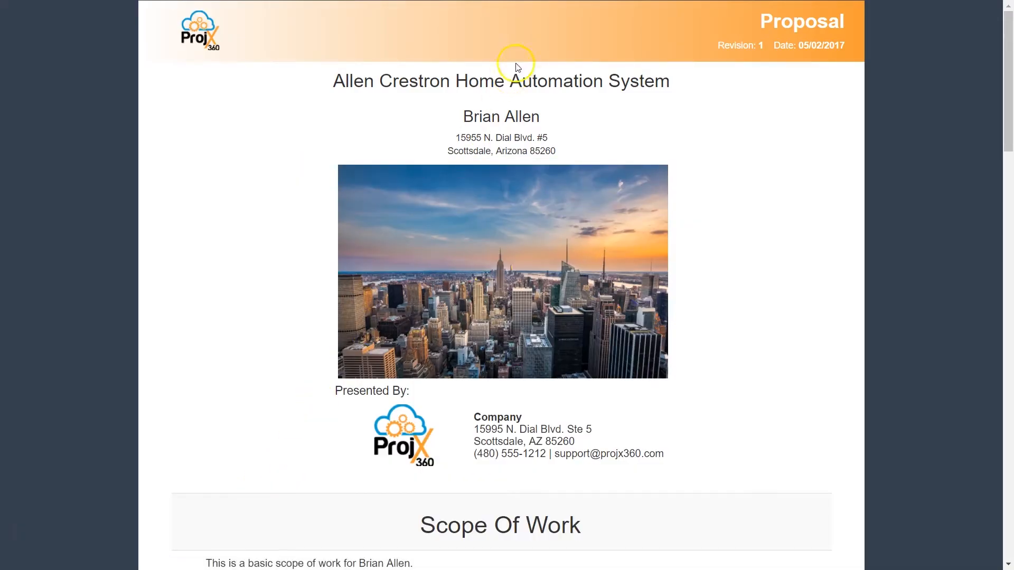
{"action": "mouse_move", "coordinate": [538, 30]}
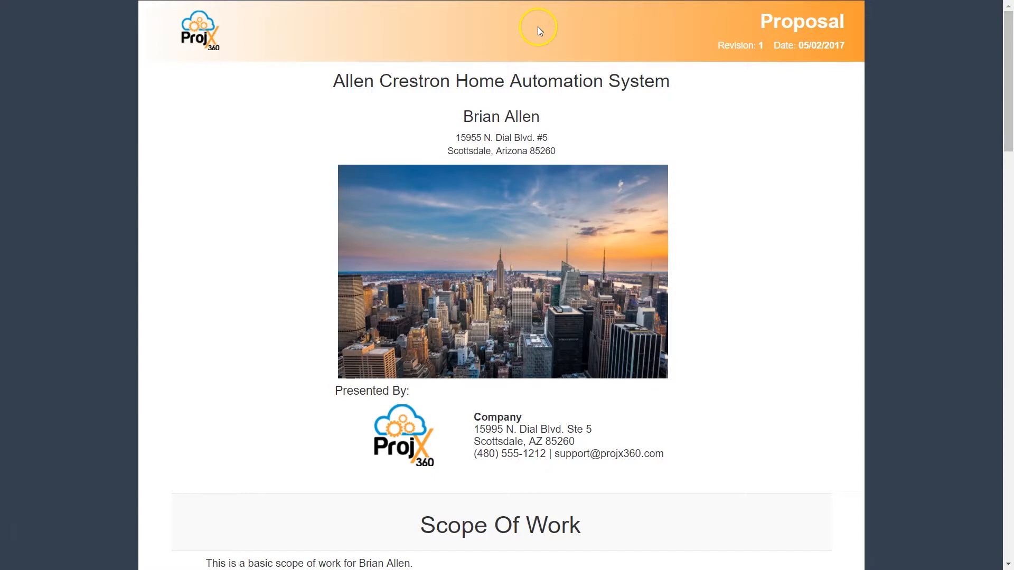
{"action": "mouse_move", "coordinate": [589, 37]}
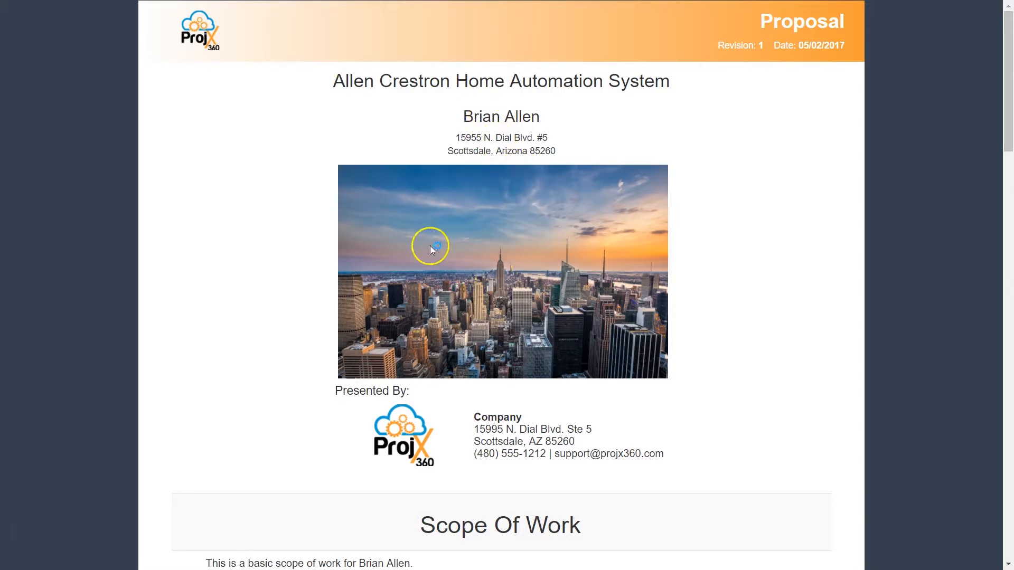
{"action": "mouse_move", "coordinate": [503, 273]}
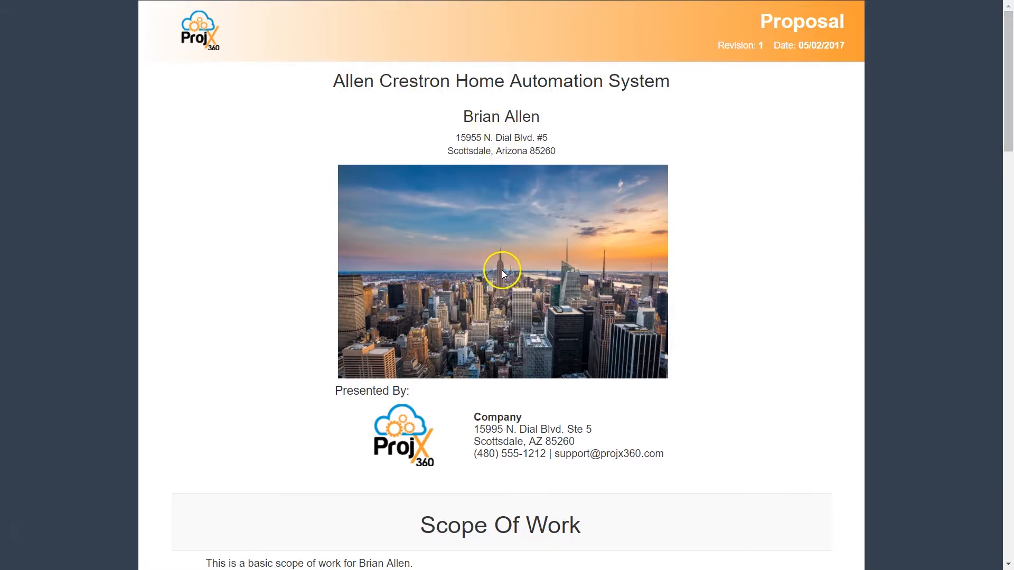
{"action": "mouse_move", "coordinate": [251, 524]}
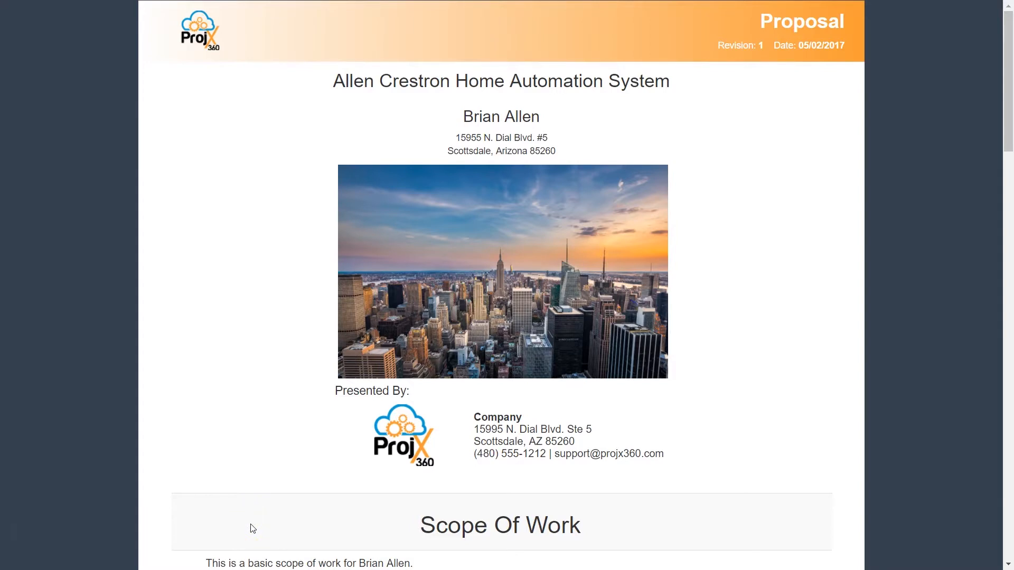
- Scroll past Equipment Closet and Great Room items to the $9,406.17 summary and payment schedule
{"action": "scroll", "scroll_direction": "down", "scroll_amount": 3}
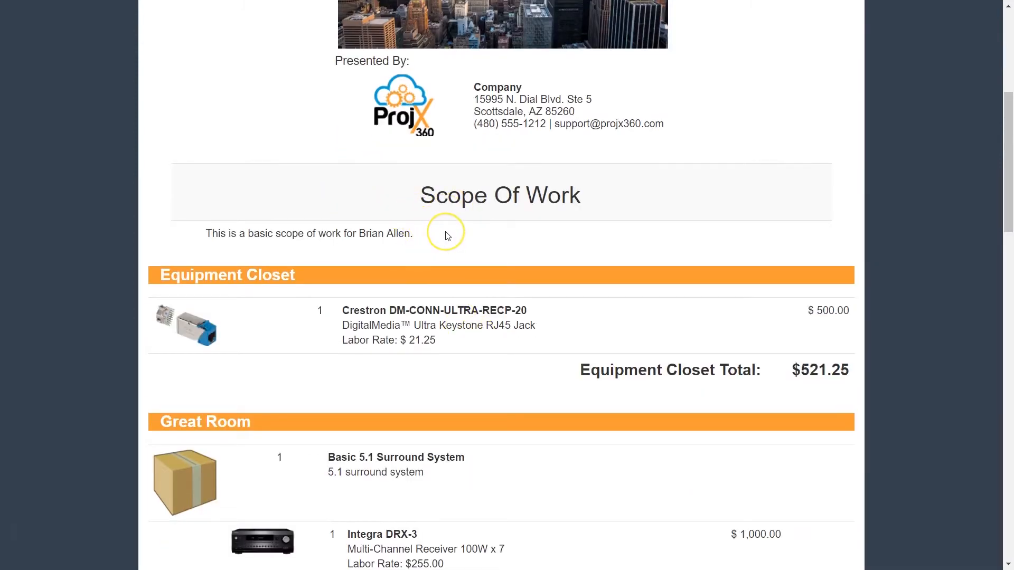
{"action": "scroll", "scroll_direction": "down", "scroll_amount": 3}
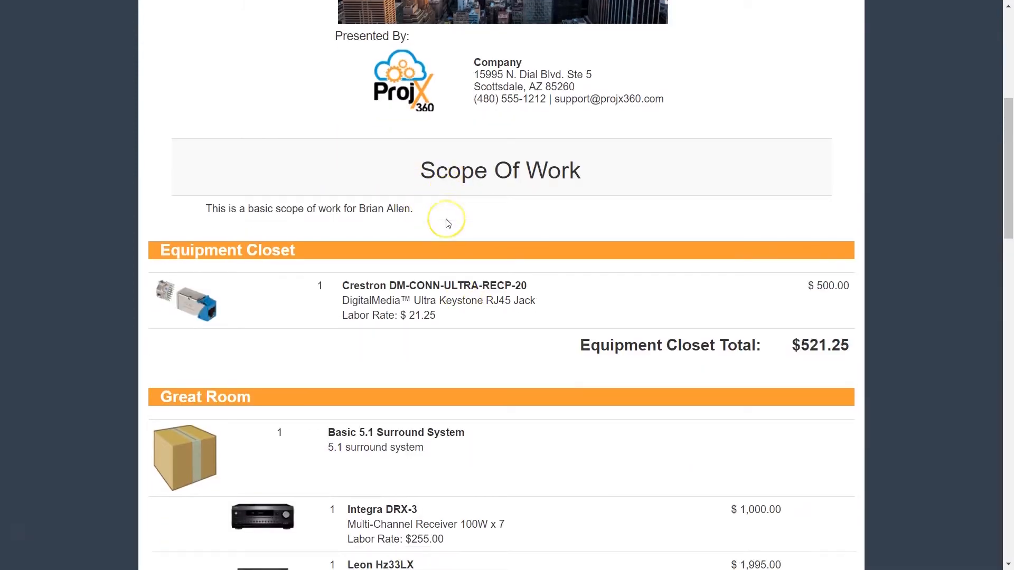
{"action": "scroll", "scroll_direction": "down", "scroll_amount": 3}
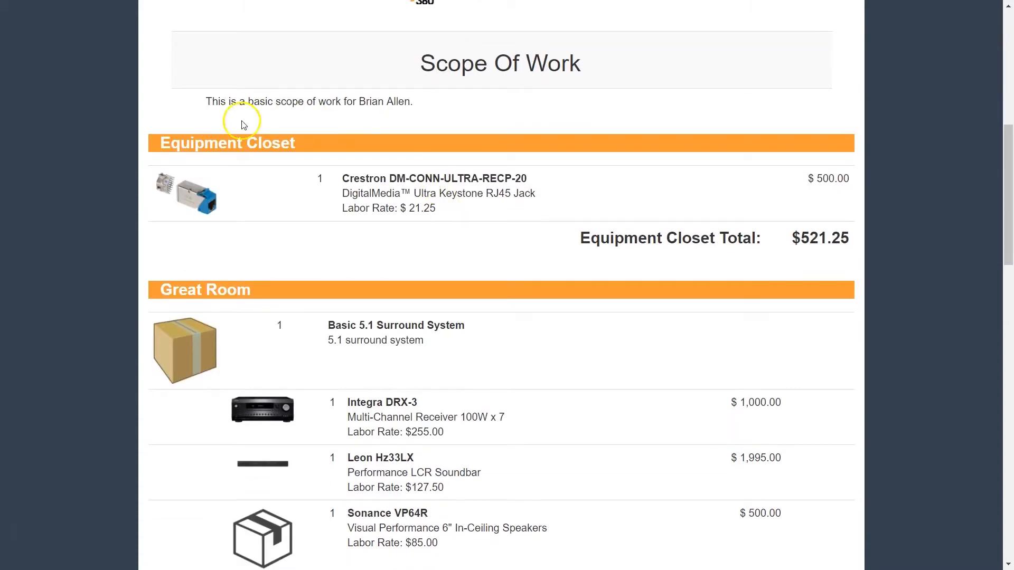
{"action": "mouse_move", "coordinate": [202, 207]}
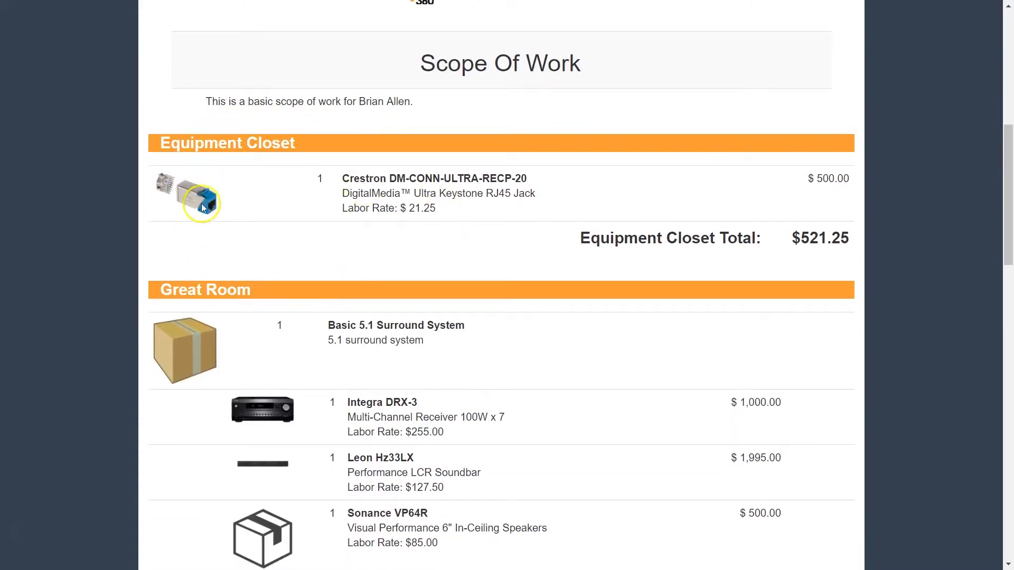
{"action": "mouse_move", "coordinate": [268, 245]}
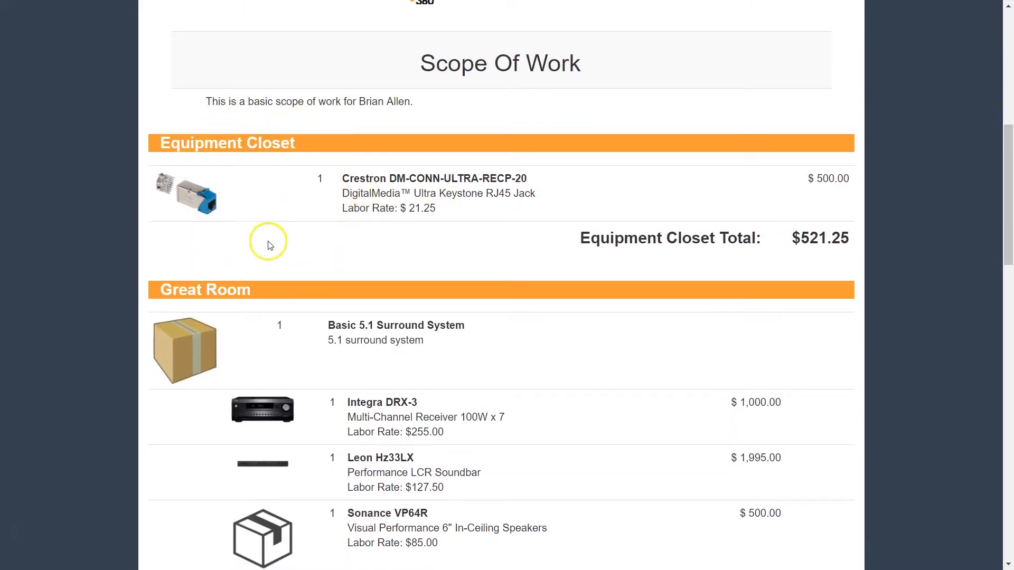
{"action": "scroll", "scroll_direction": "down", "scroll_amount": 3}
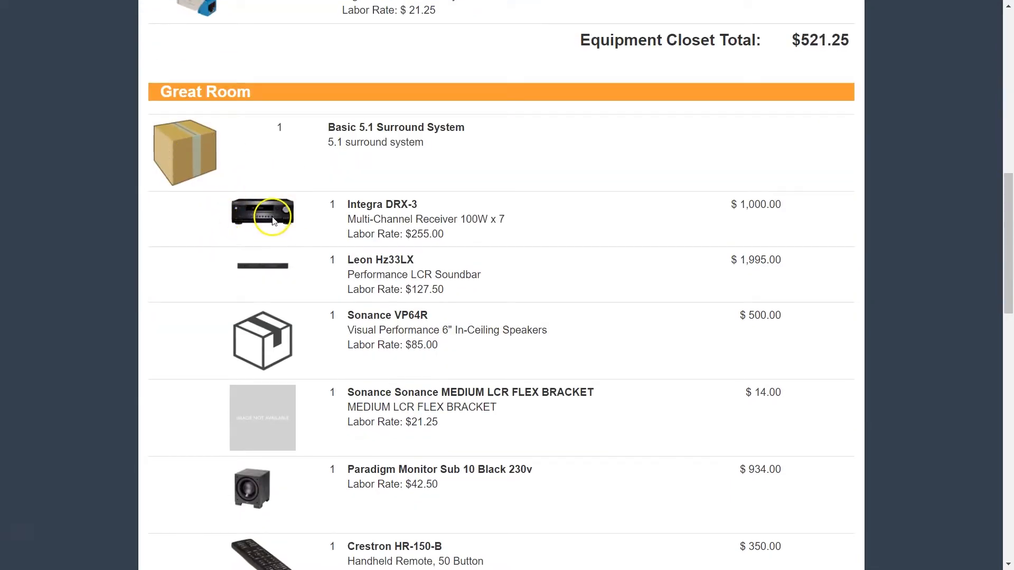
{"action": "scroll", "scroll_direction": "down", "scroll_amount": 3}
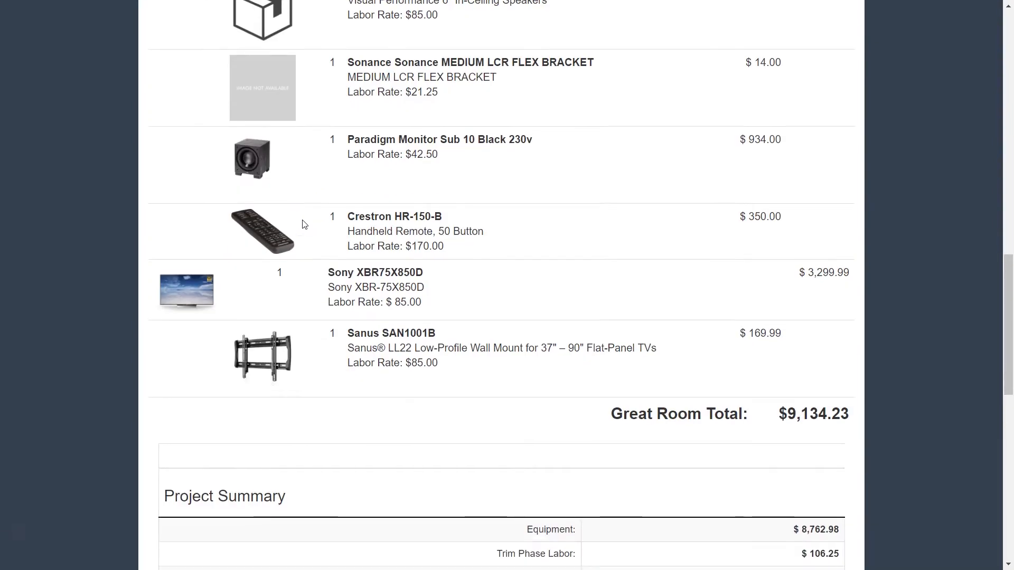
{"action": "scroll", "scroll_direction": "down", "scroll_amount": 3}
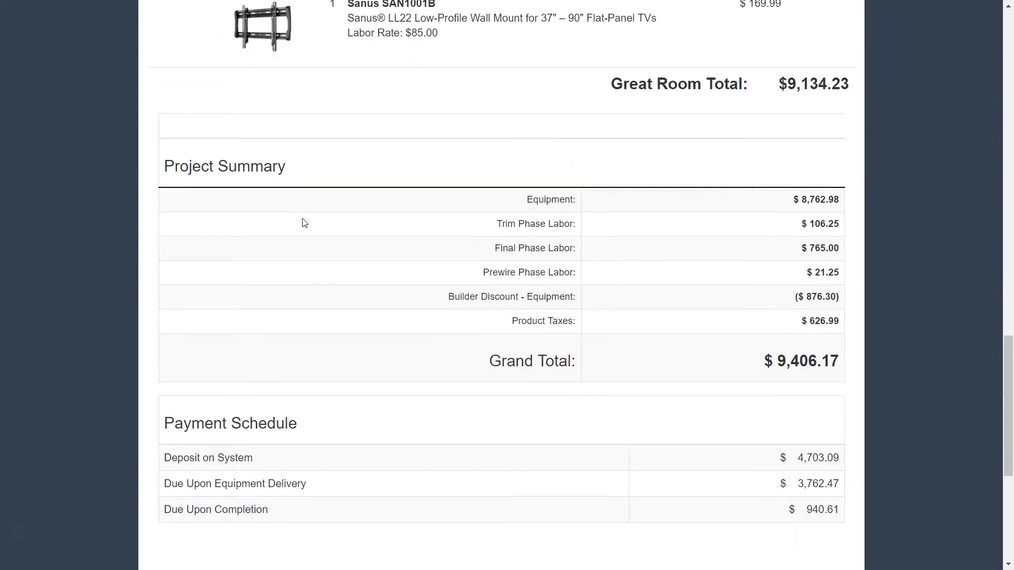
{"action": "mouse_move", "coordinate": [531, 224]}
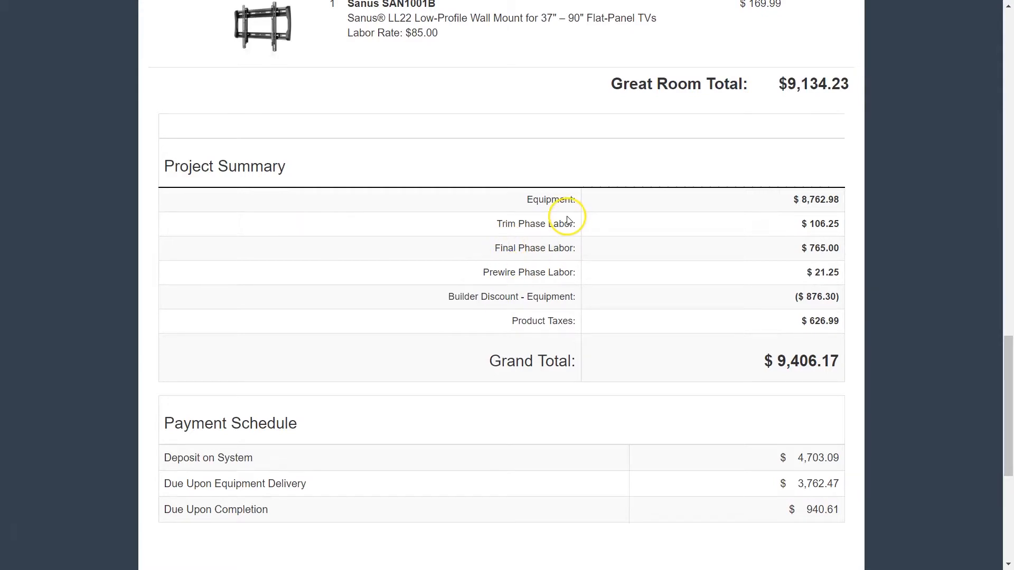
- Scroll down to the Contract section's empty signature box and Approve/Decline options
{"action": "scroll", "scroll_direction": "down", "scroll_amount": 3}
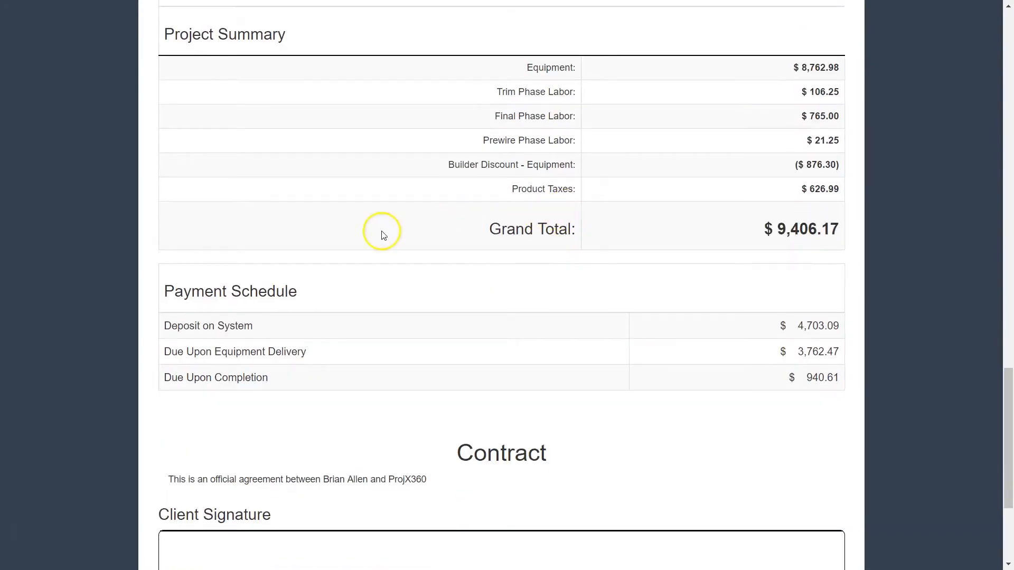
{"action": "mouse_move", "coordinate": [581, 296]}
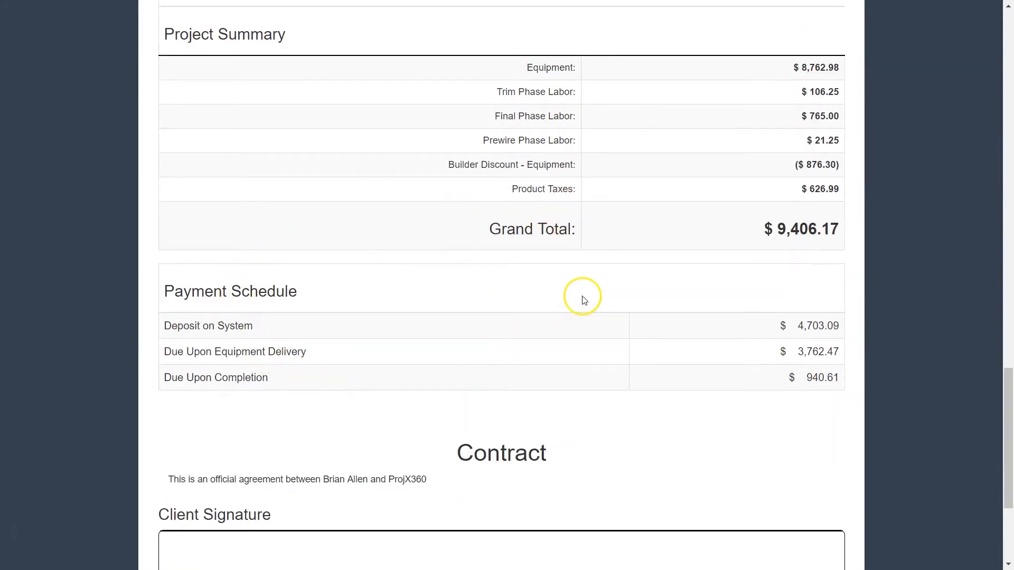
{"action": "mouse_move", "coordinate": [748, 340]}
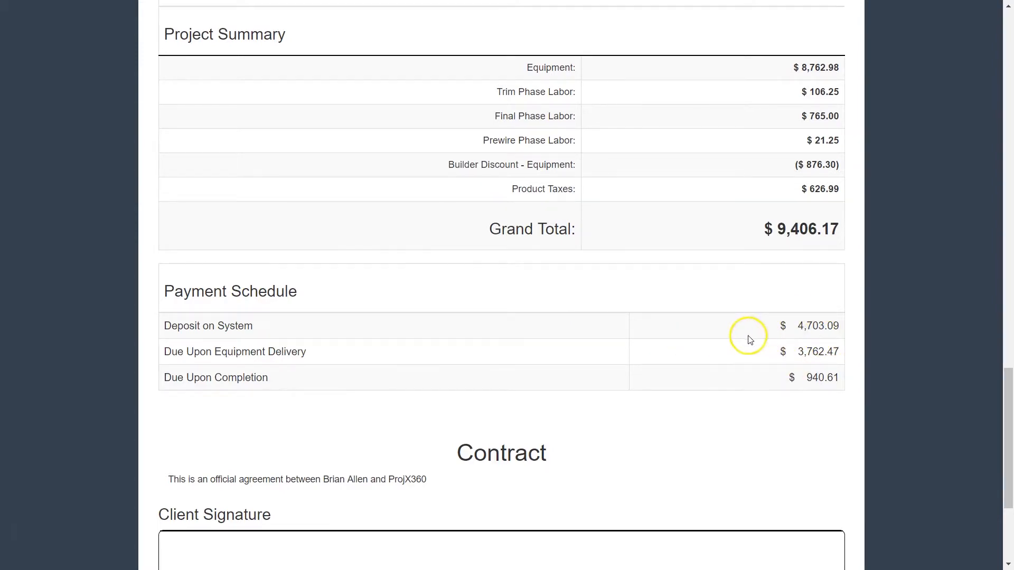
{"action": "scroll", "scroll_direction": "down", "scroll_amount": 3}
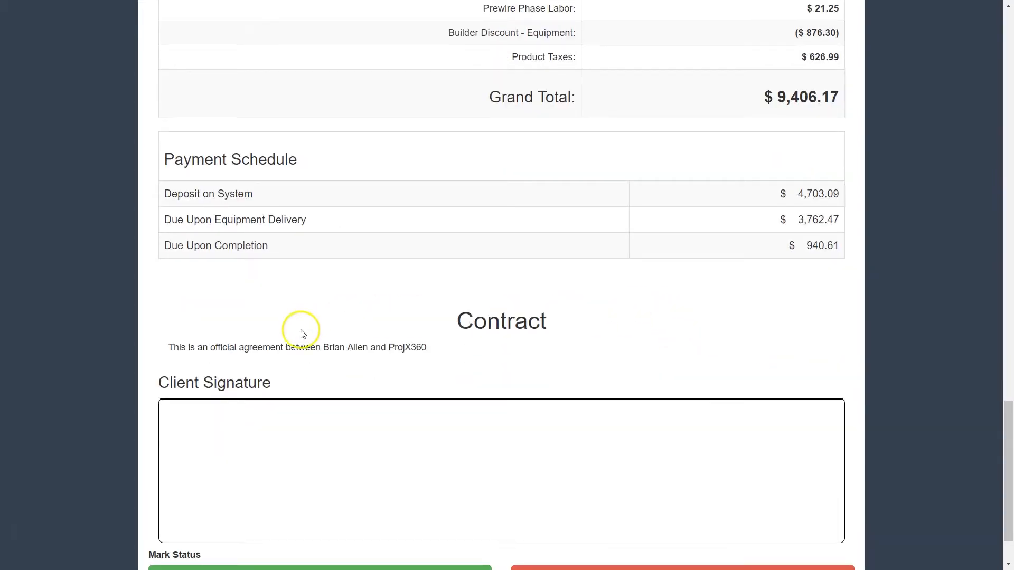
{"action": "mouse_move", "coordinate": [474, 343]}
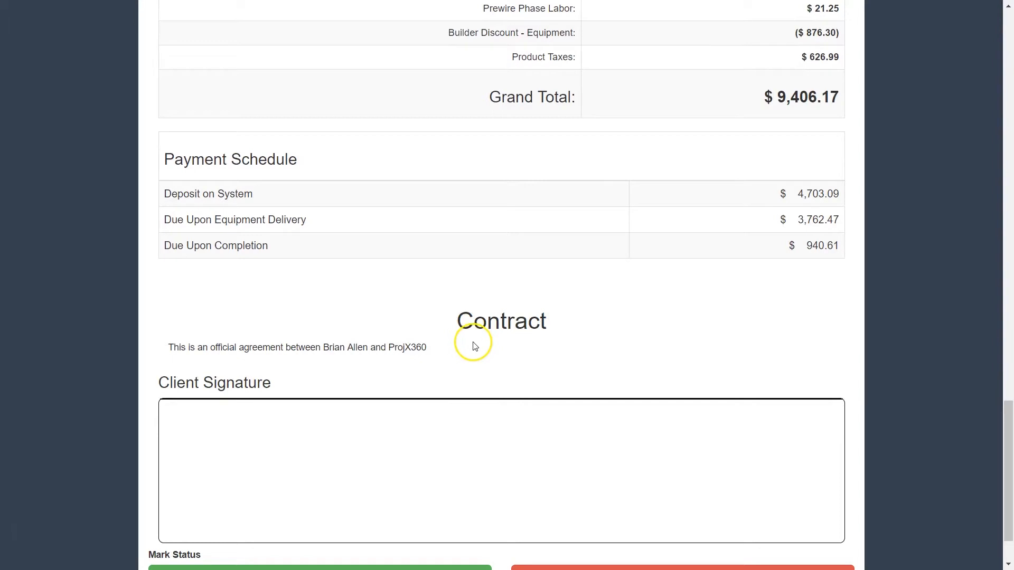
{"action": "scroll", "scroll_direction": "down", "scroll_amount": 3}
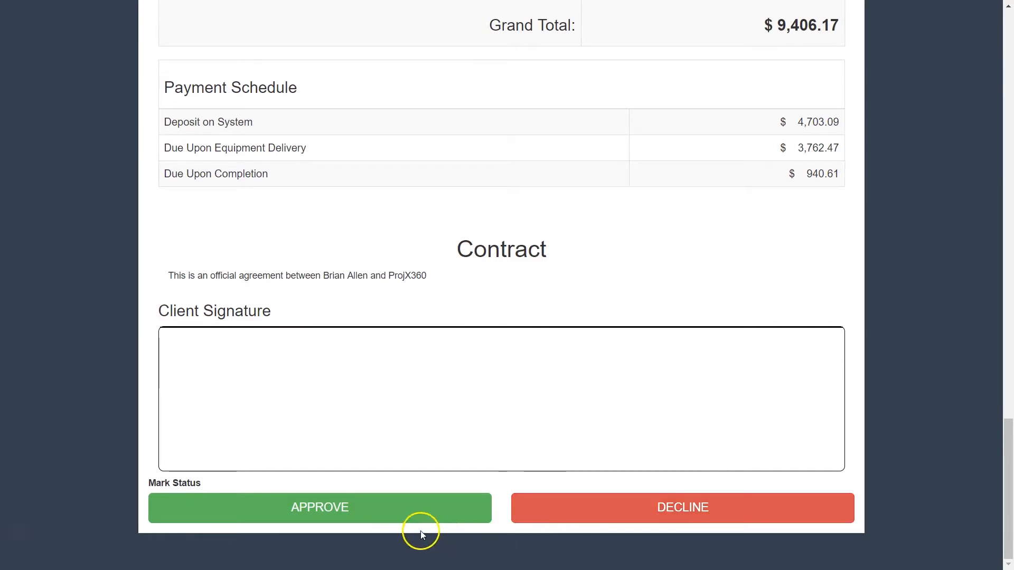
{"action": "mouse_move", "coordinate": [545, 515]}
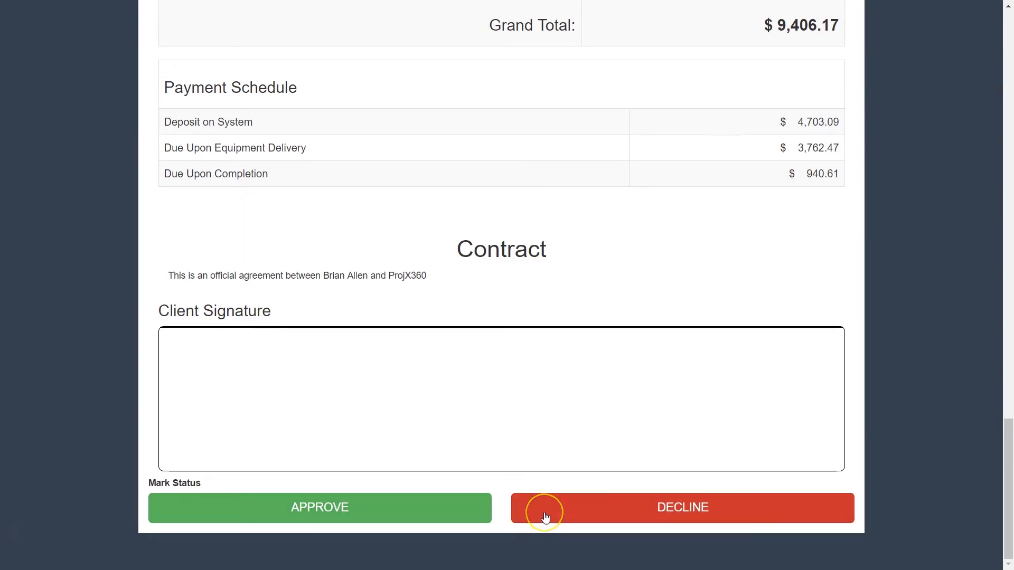
{"action": "left_click", "coordinate": [682, 507]}
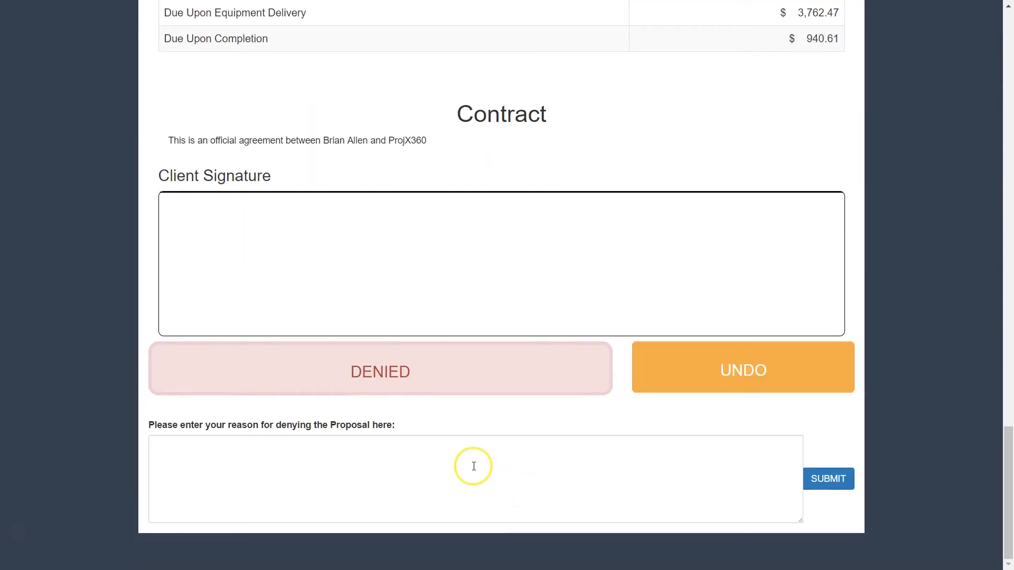
{"action": "left_click", "coordinate": [473, 478]}
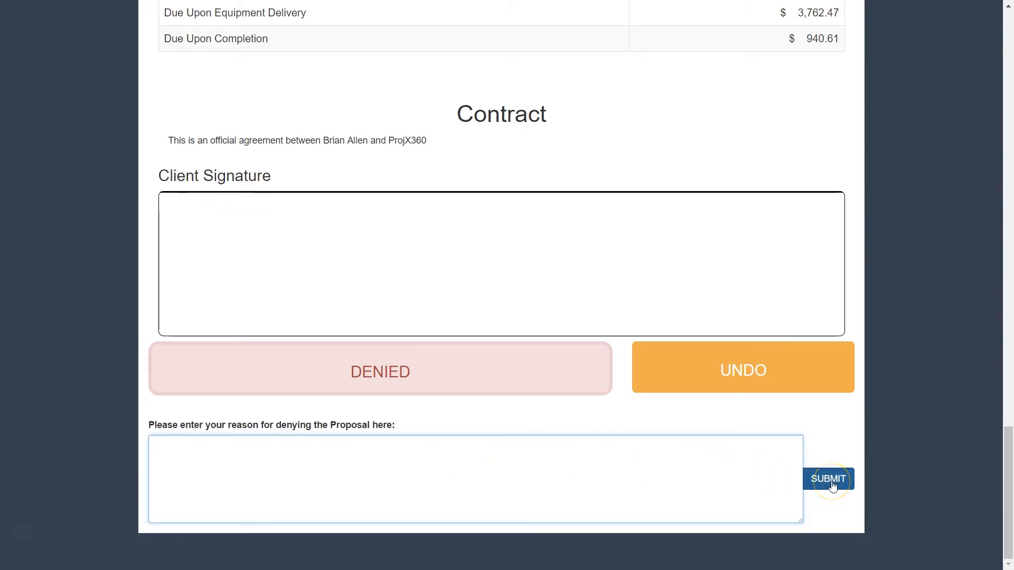
{"action": "left_click", "coordinate": [475, 478]}
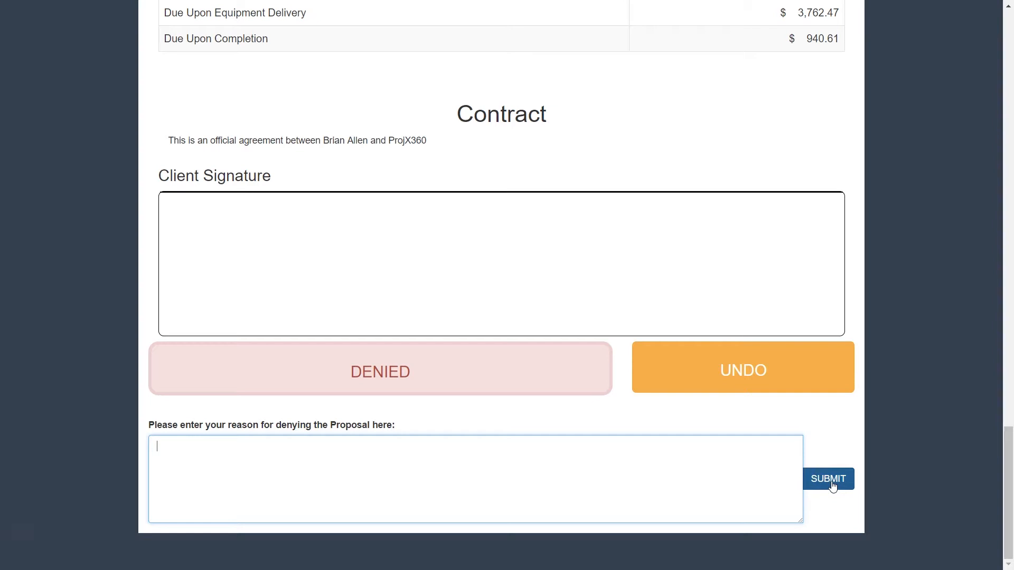
{"action": "left_click", "coordinate": [742, 369]}
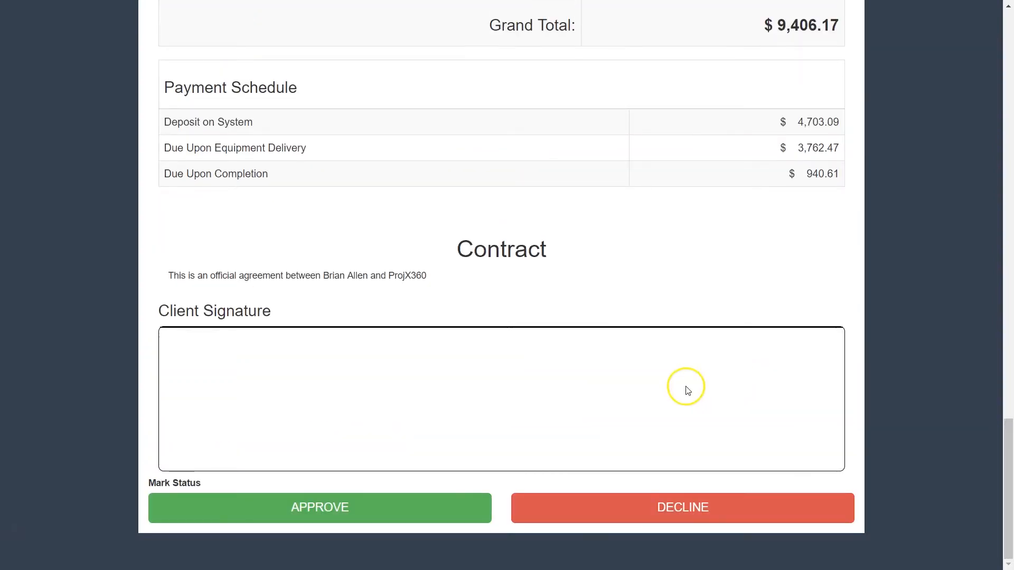
- Mark the proposal Approved, save the client's drawn signature, and submit the signed response
{"action": "left_click", "coordinate": [320, 507]}
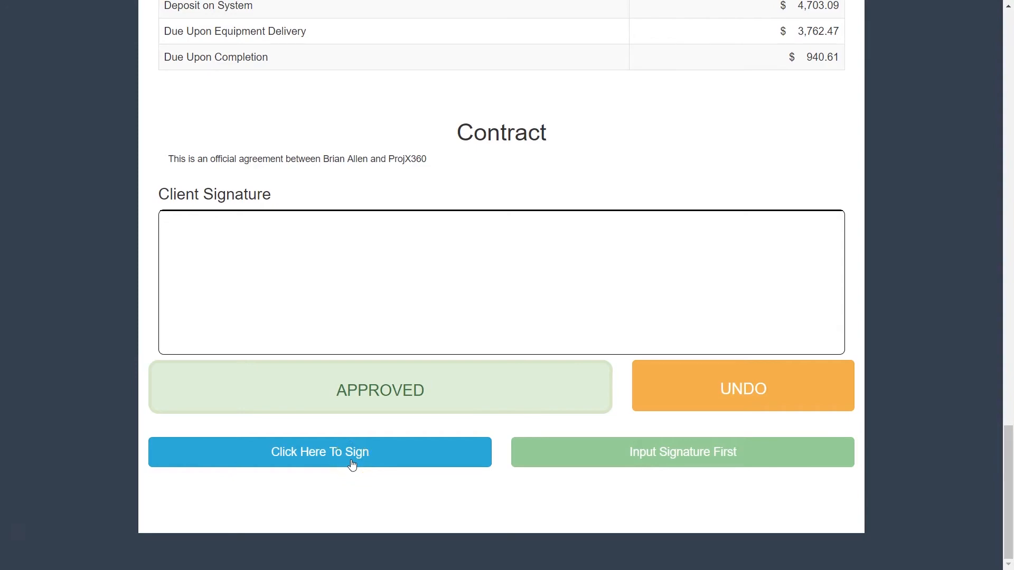
{"action": "left_click", "coordinate": [319, 452]}
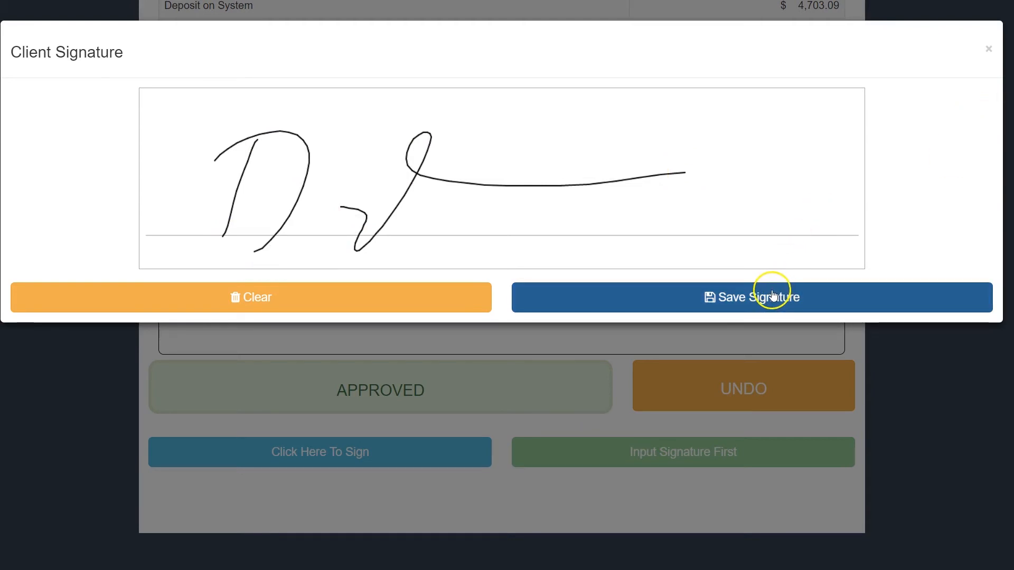
{"action": "left_click", "coordinate": [751, 297]}
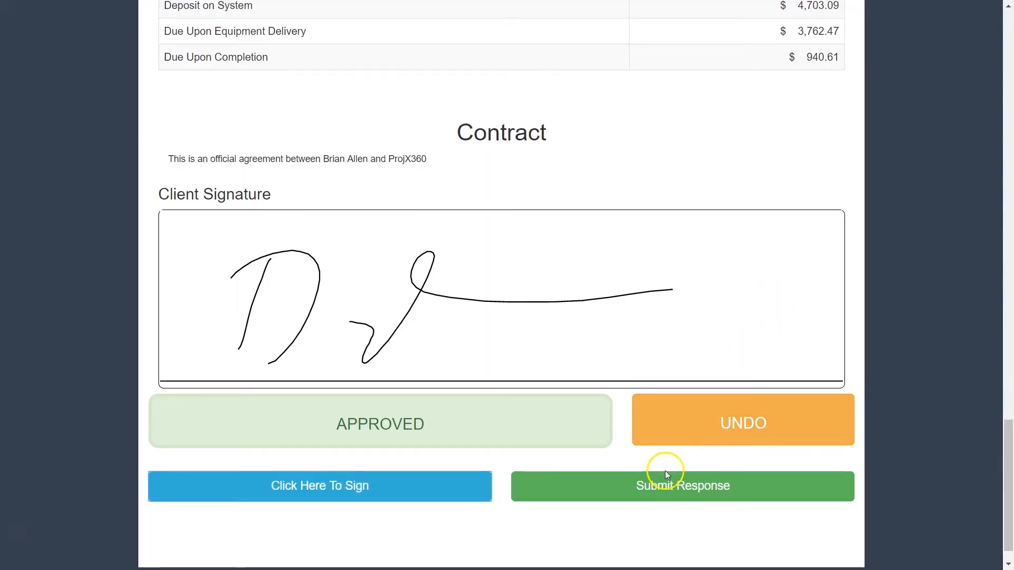
{"action": "left_click", "coordinate": [682, 486]}
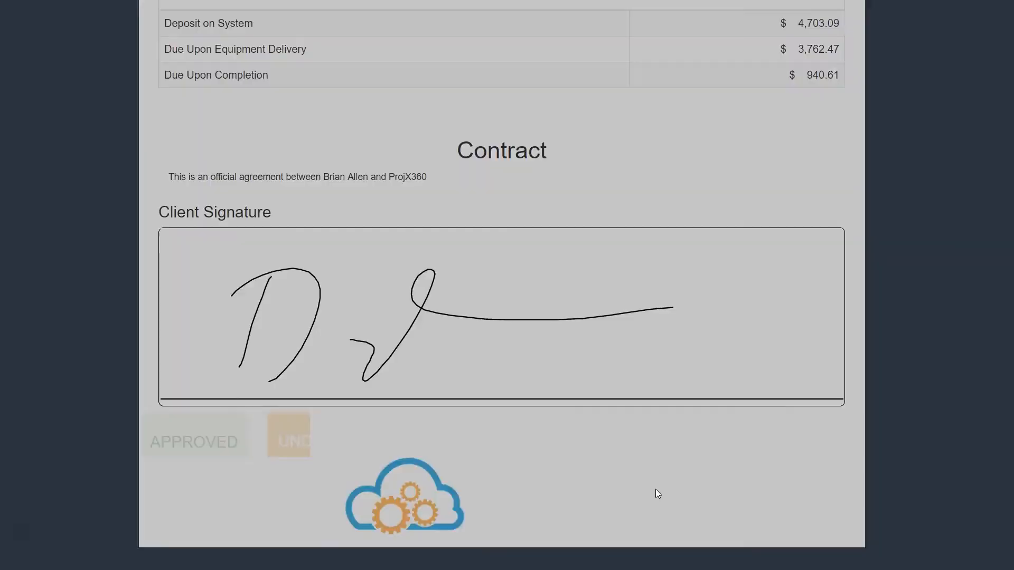
{"action": "left_click", "coordinate": [194, 441]}
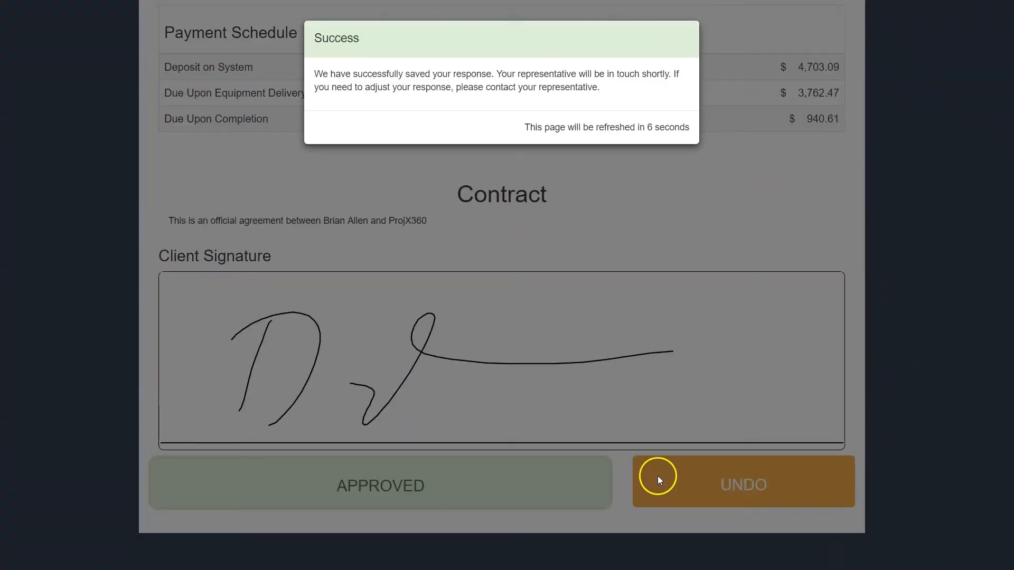
{"action": "mouse_move", "coordinate": [577, 381]}
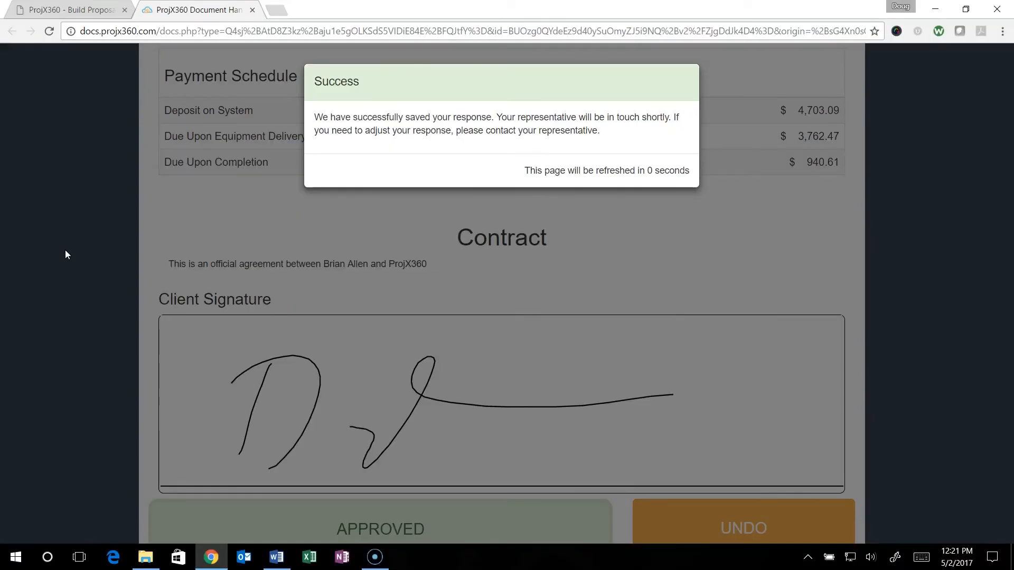
- View the Build Proposal revisions showing revision 1 approved on 05/02/2017 at 12:19 PM
{"action": "left_click", "coordinate": [68, 9]}
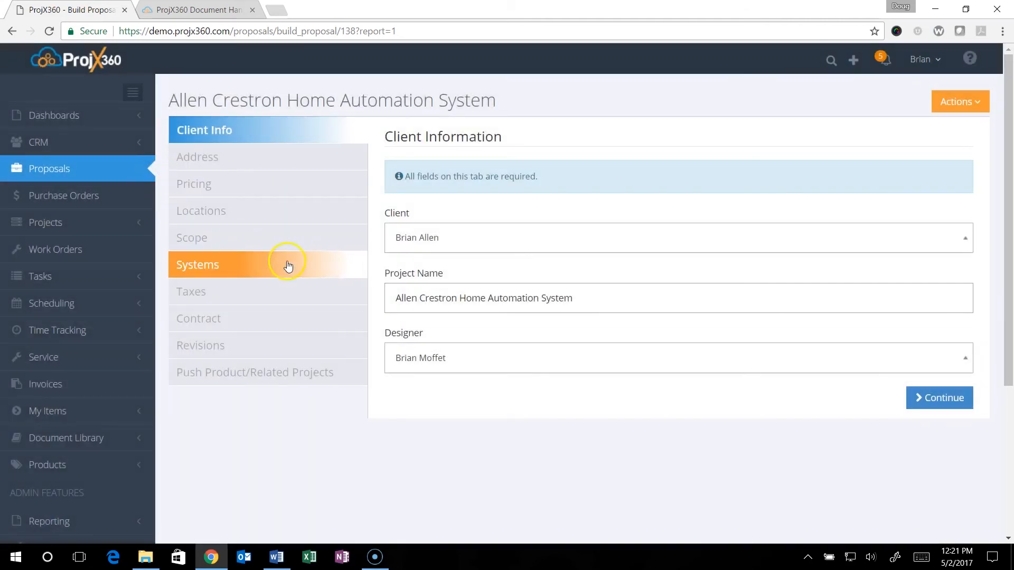
{"action": "mouse_move", "coordinate": [240, 345]}
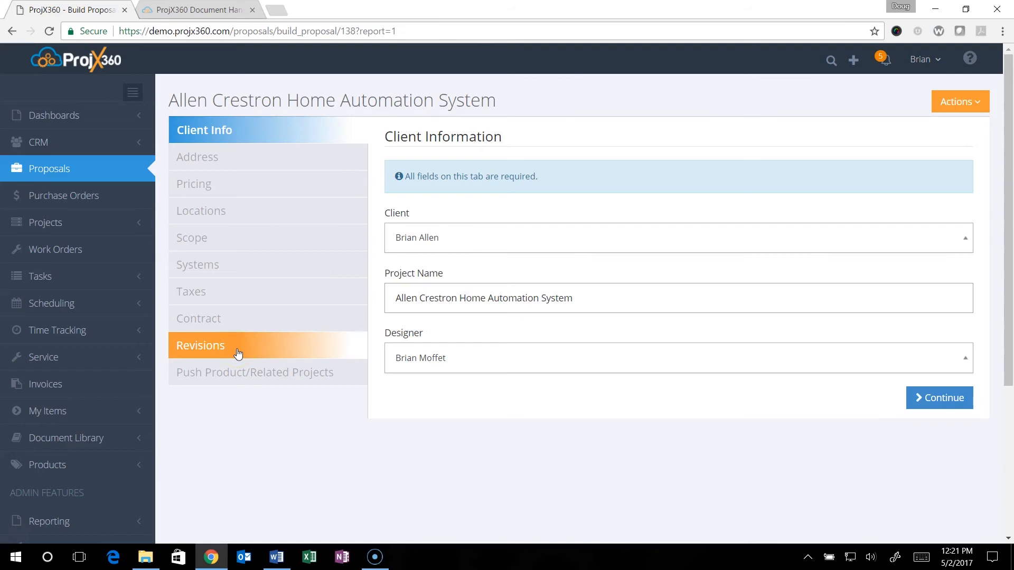
{"action": "left_click", "coordinate": [201, 345]}
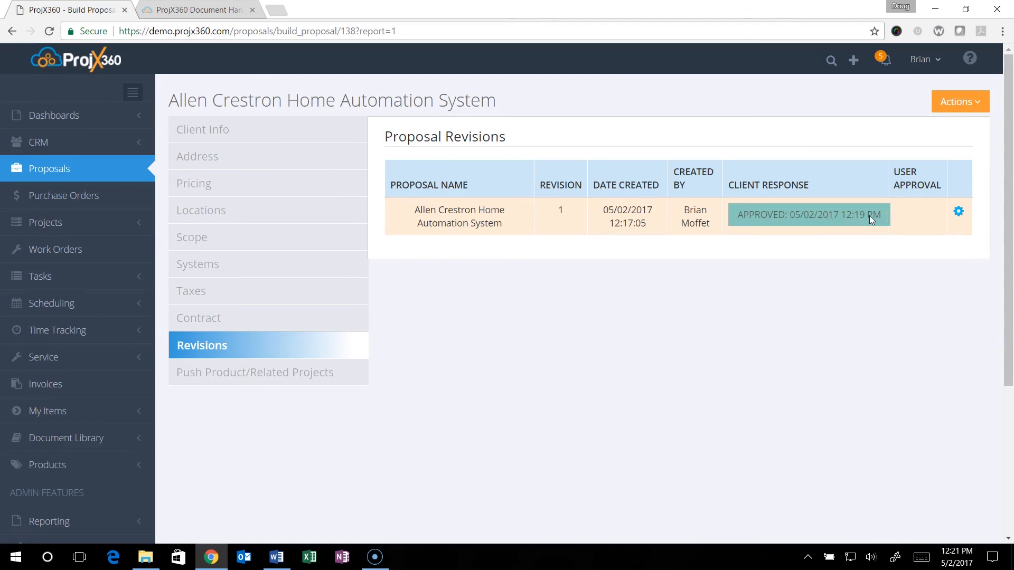
{"action": "mouse_move", "coordinate": [875, 218]}
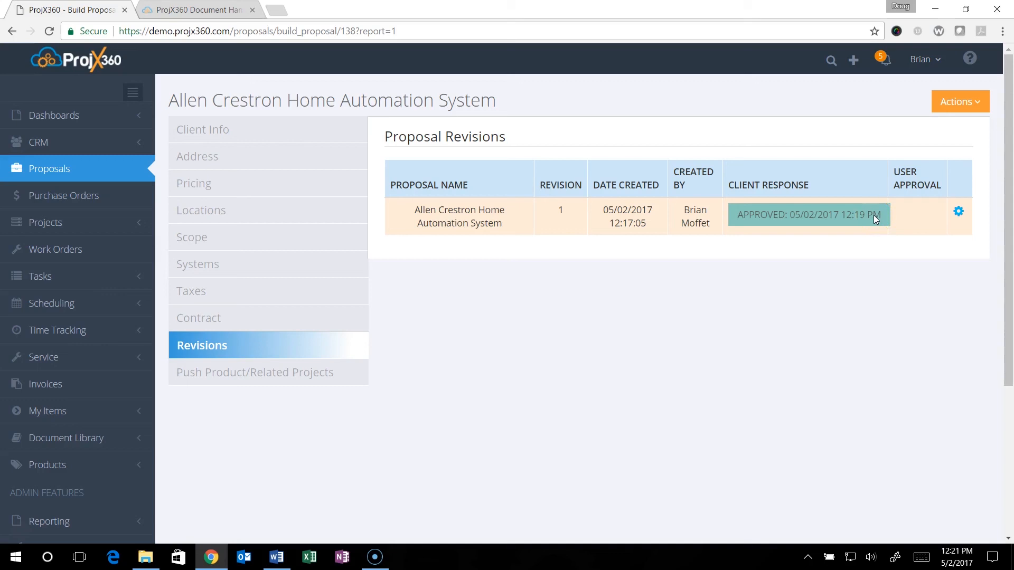